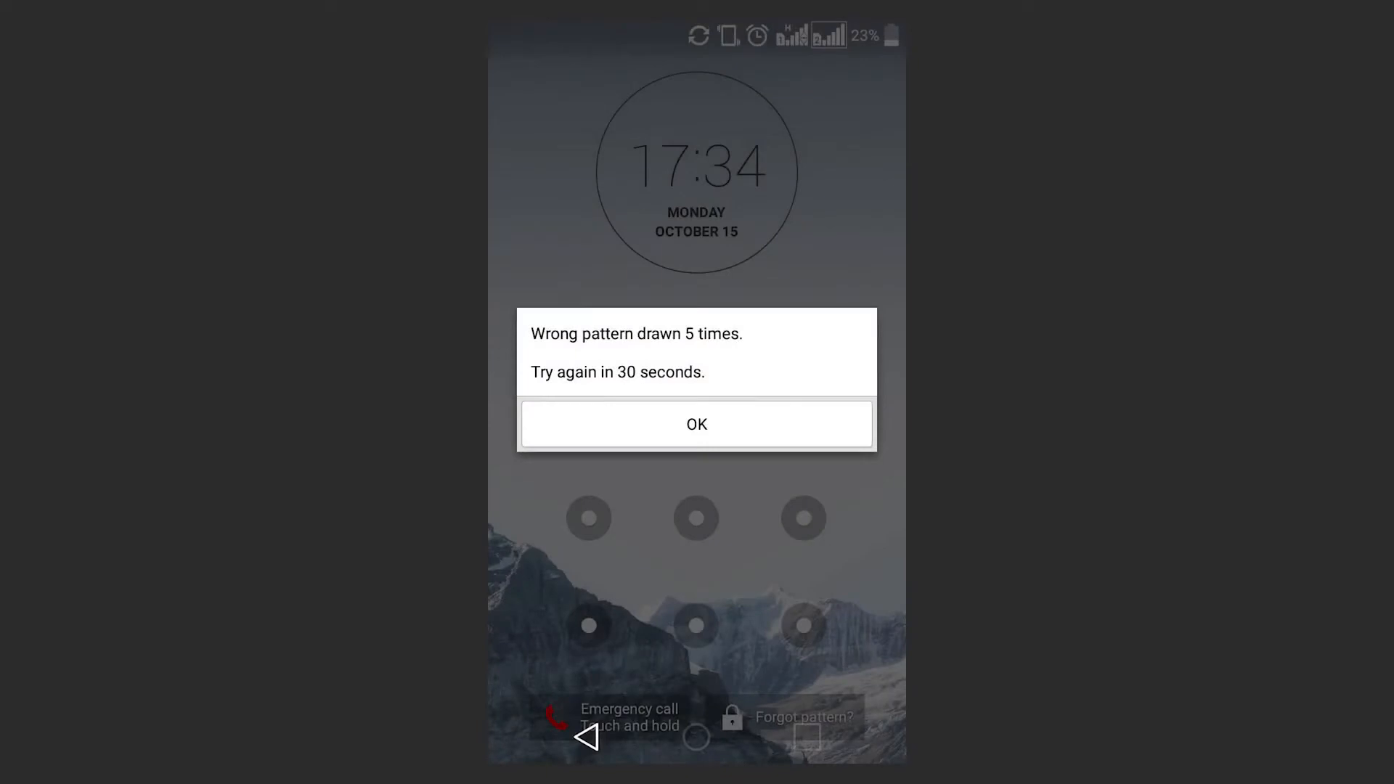
- Dismiss the wrong-pattern warning and choose 'Forgot pattern?' to reach Google account unlock
{"action": "left_click", "coordinate": [697, 424]}
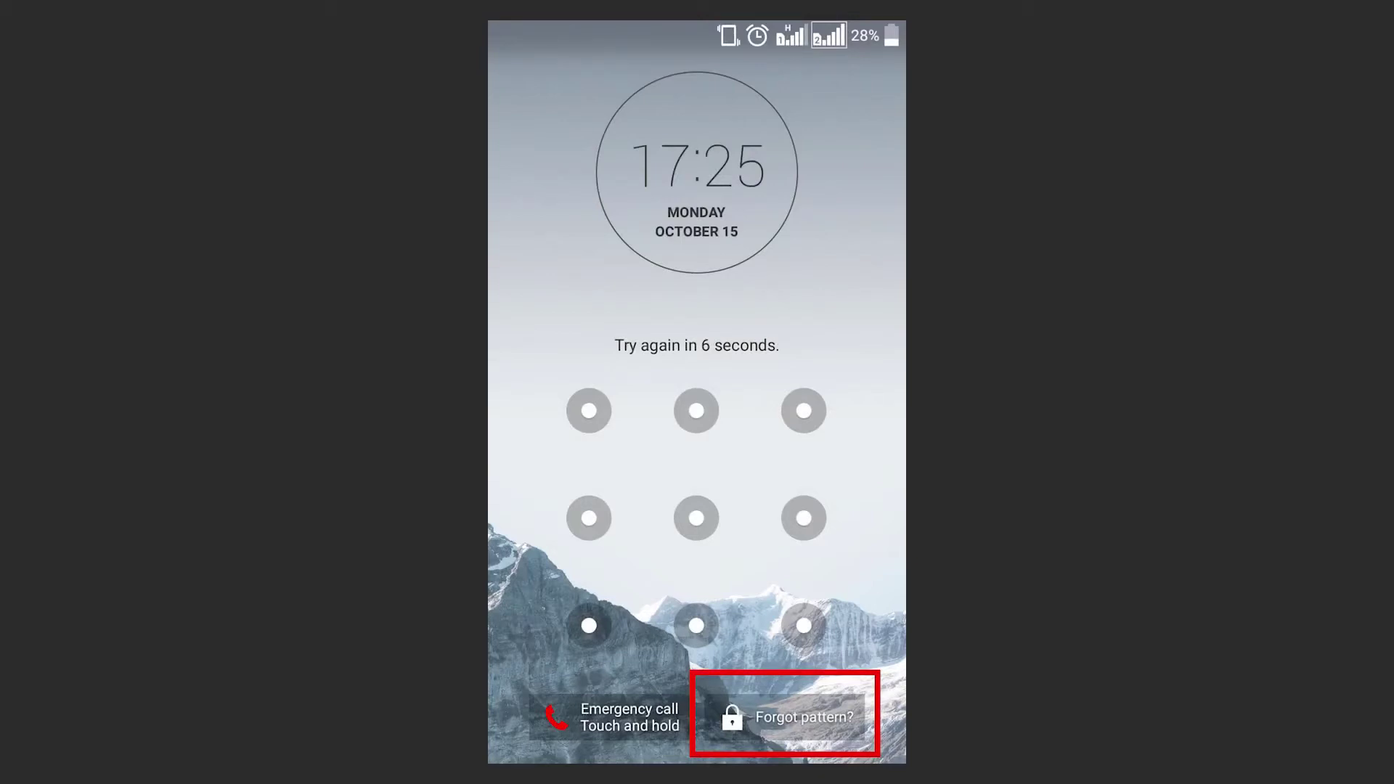
{"action": "left_click", "coordinate": [801, 718]}
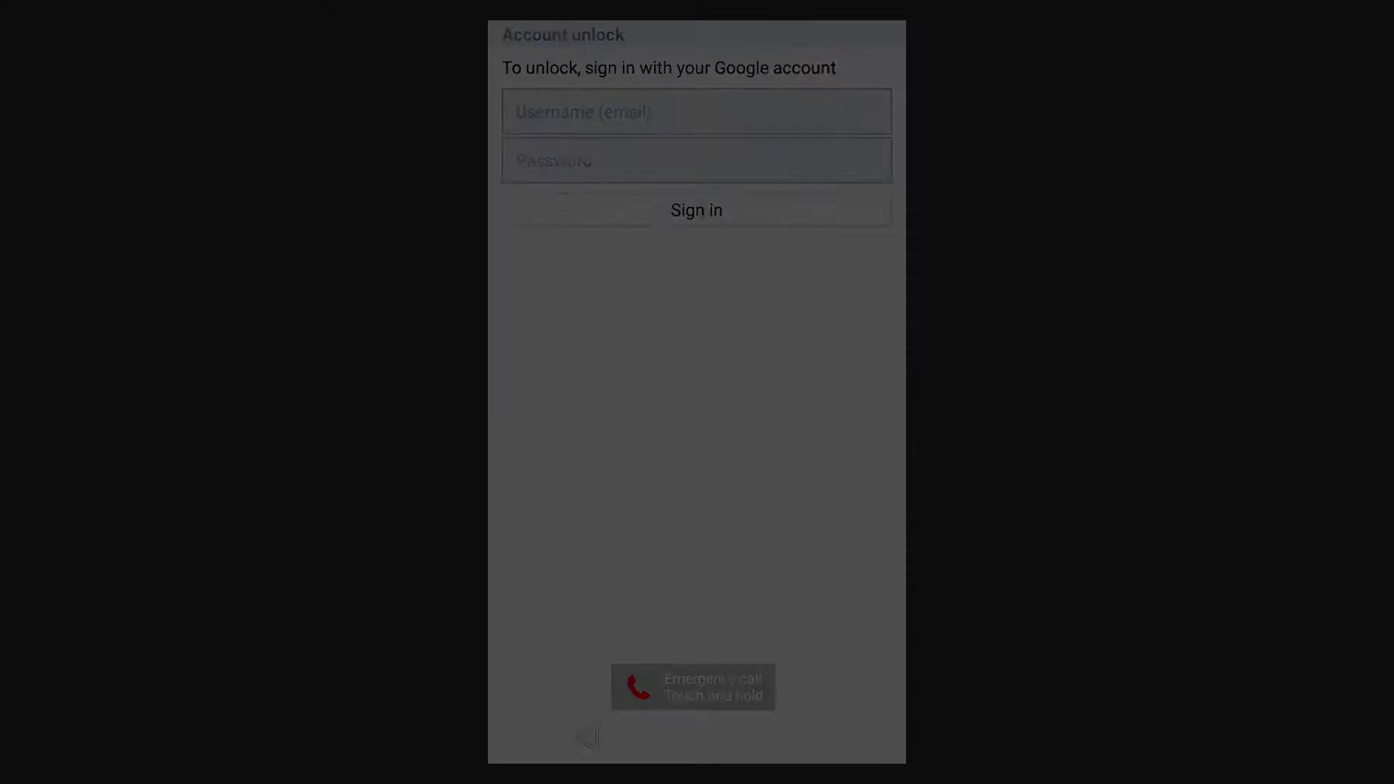
{"action": "left_click", "coordinate": [696, 112]}
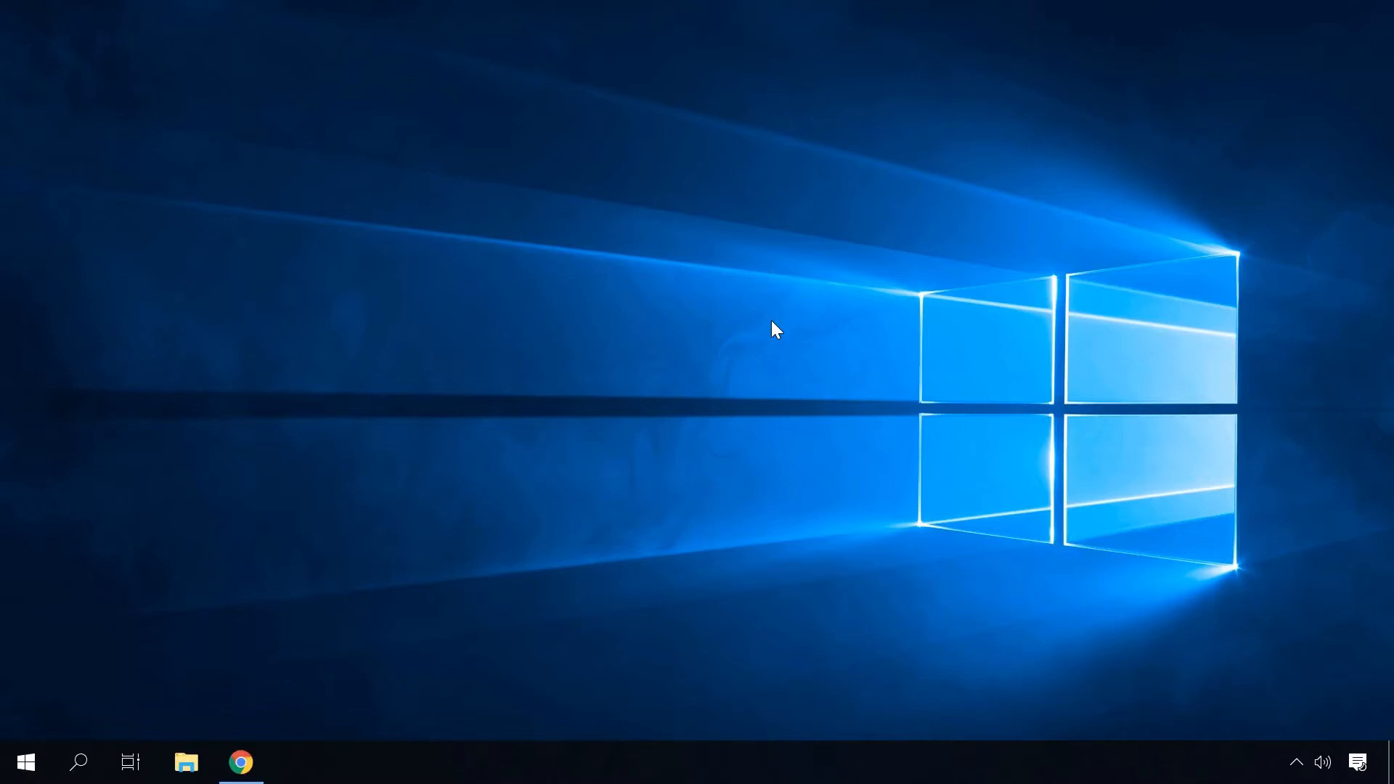
- In Chrome at developer.android.com/studio, download the Android Studio 3.2.1 Windows installer
{"action": "left_click", "coordinate": [241, 761]}
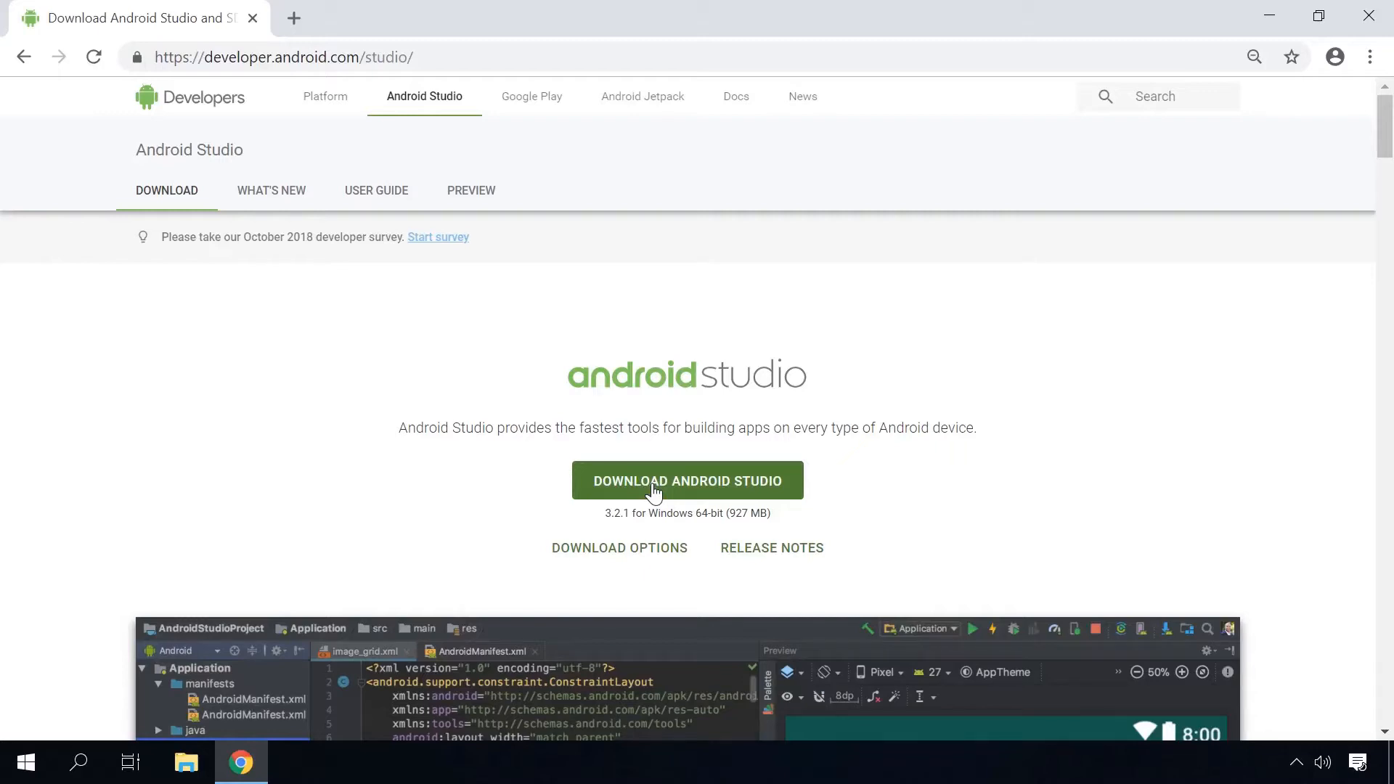
{"action": "left_click", "coordinate": [686, 481]}
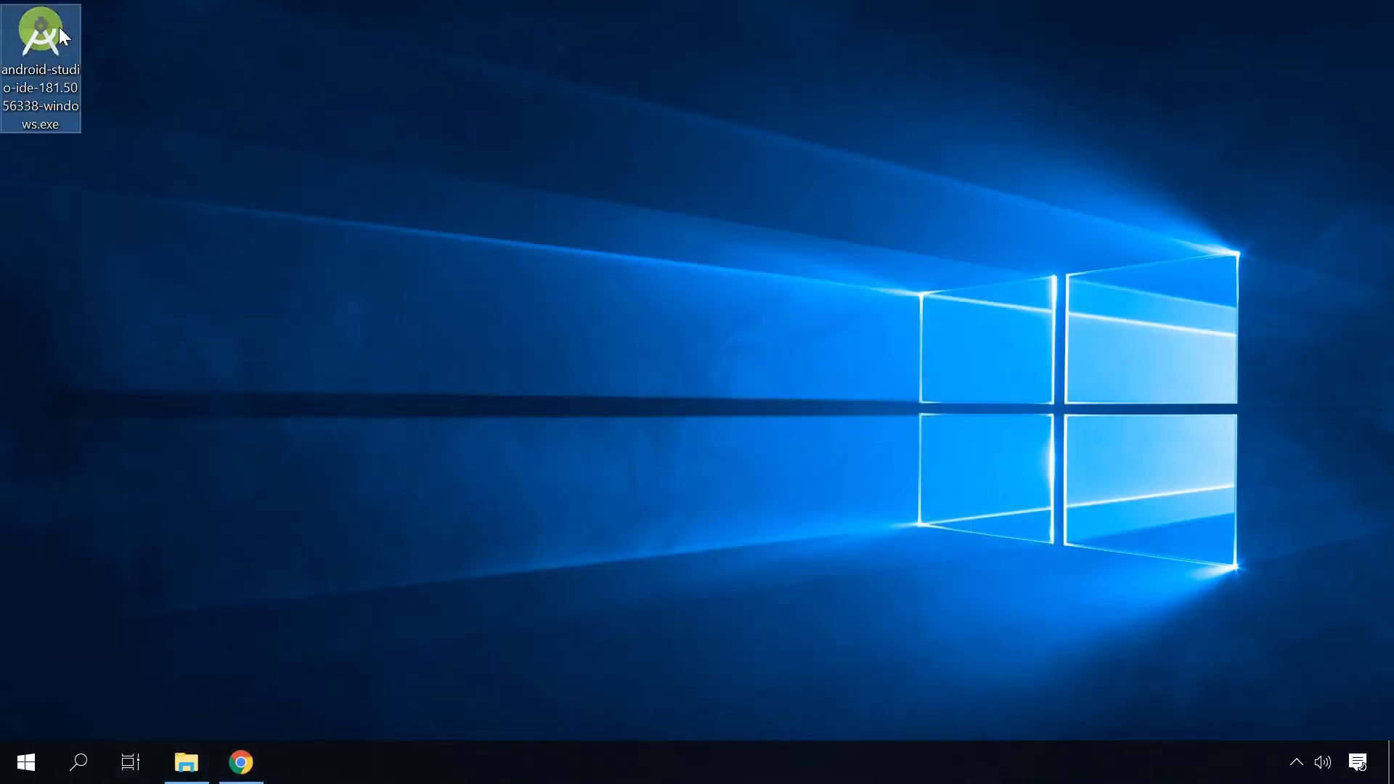
- Run the Android Studio installer with default components and finish with Start Android Studio checked
{"action": "double_click", "coordinate": [44, 37]}
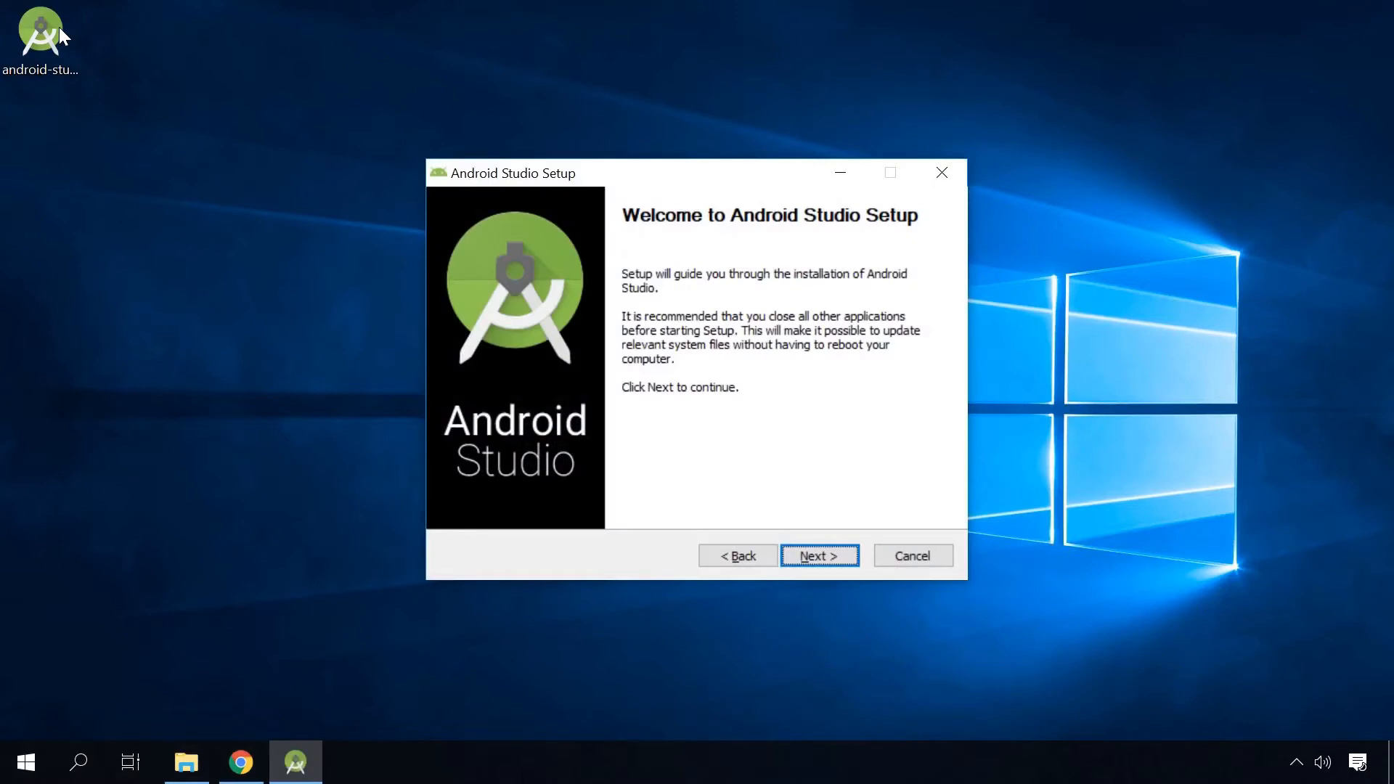
{"action": "left_click", "coordinate": [819, 555]}
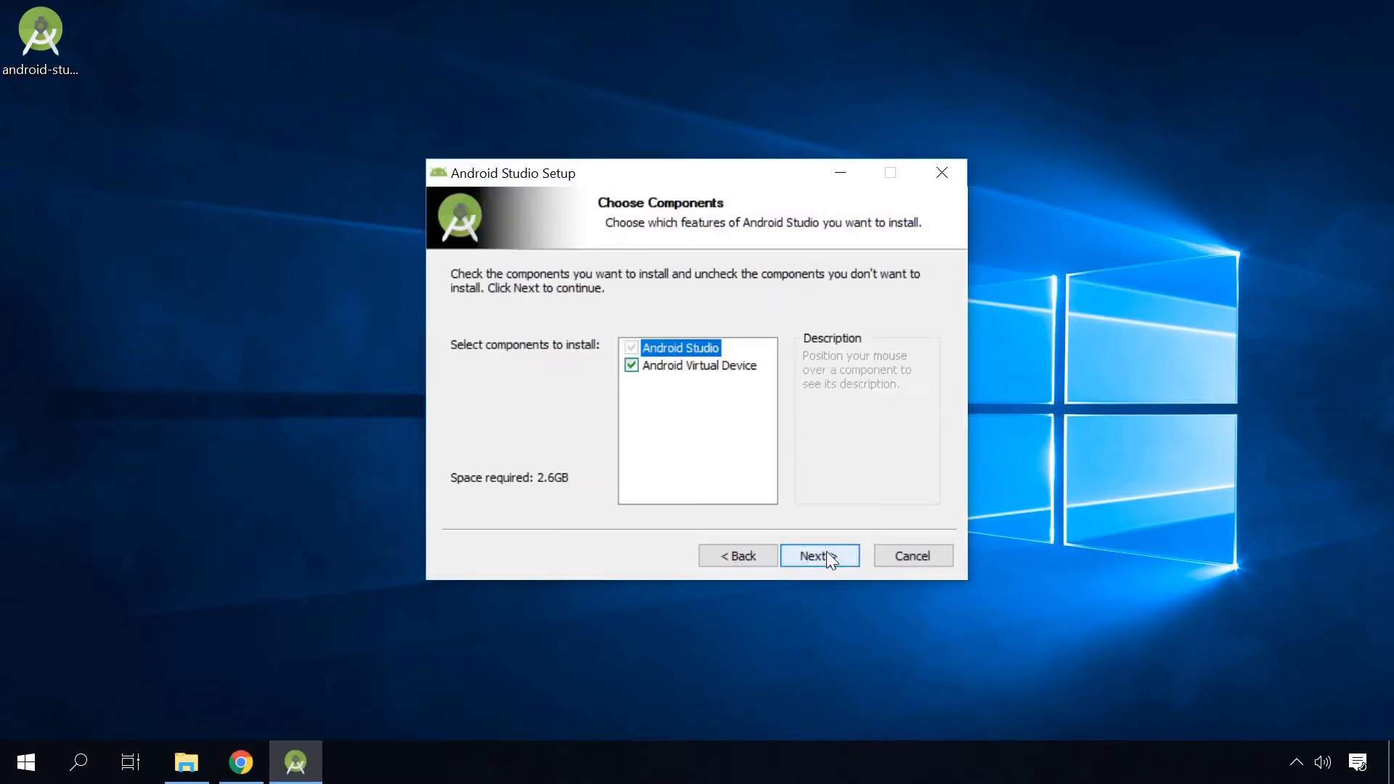
{"action": "left_click", "coordinate": [820, 555]}
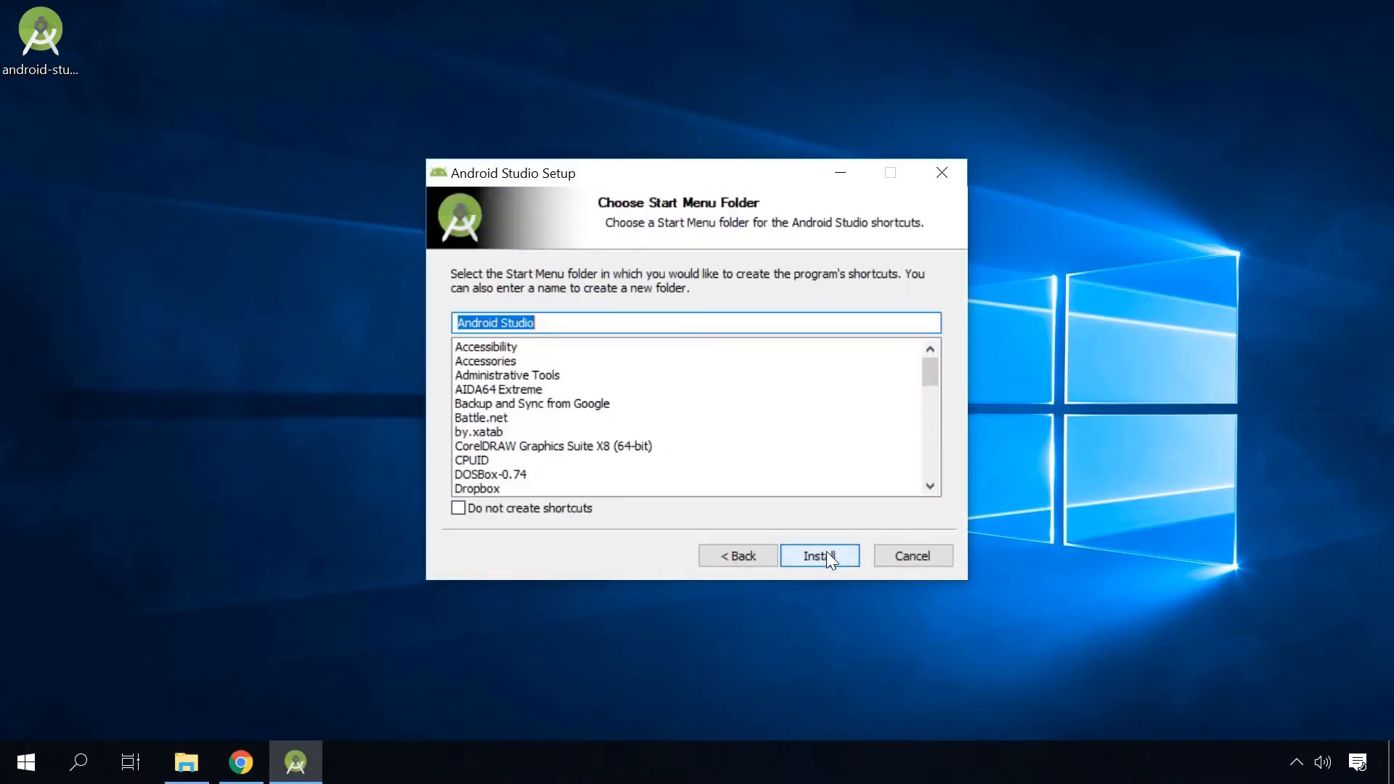
{"action": "left_click", "coordinate": [819, 555]}
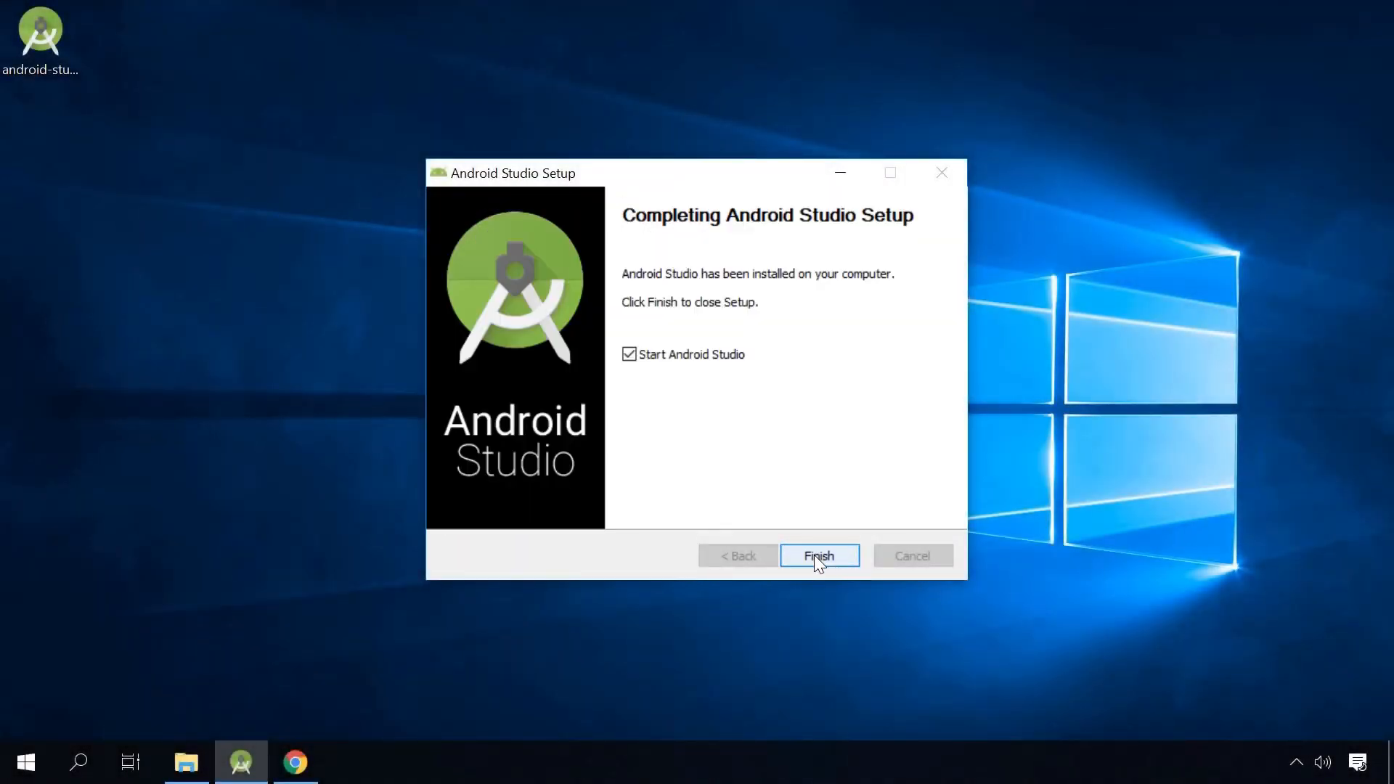
{"action": "left_click", "coordinate": [819, 554]}
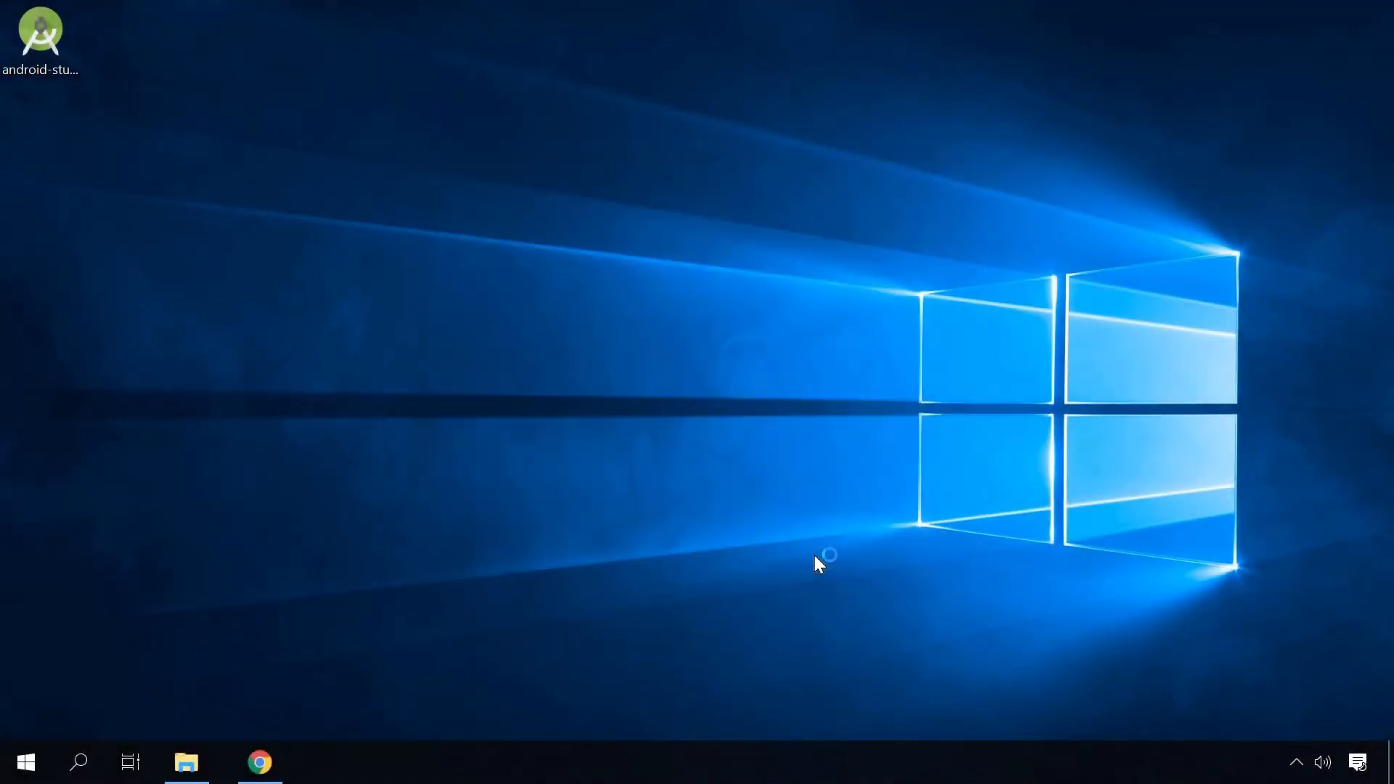
- Launch Android Studio and finish the first-run SDK component download wizard
{"action": "double_click", "coordinate": [37, 31]}
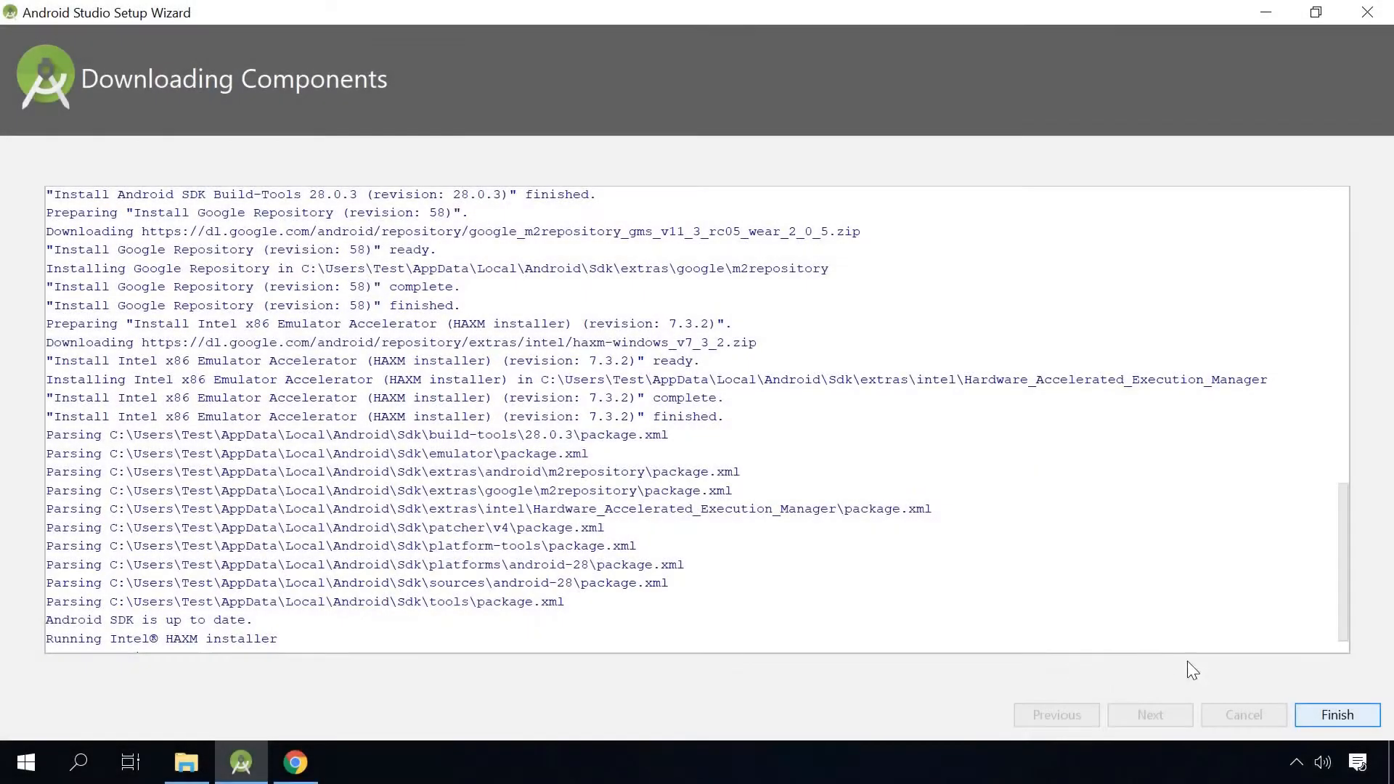
{"action": "left_click", "coordinate": [1338, 714]}
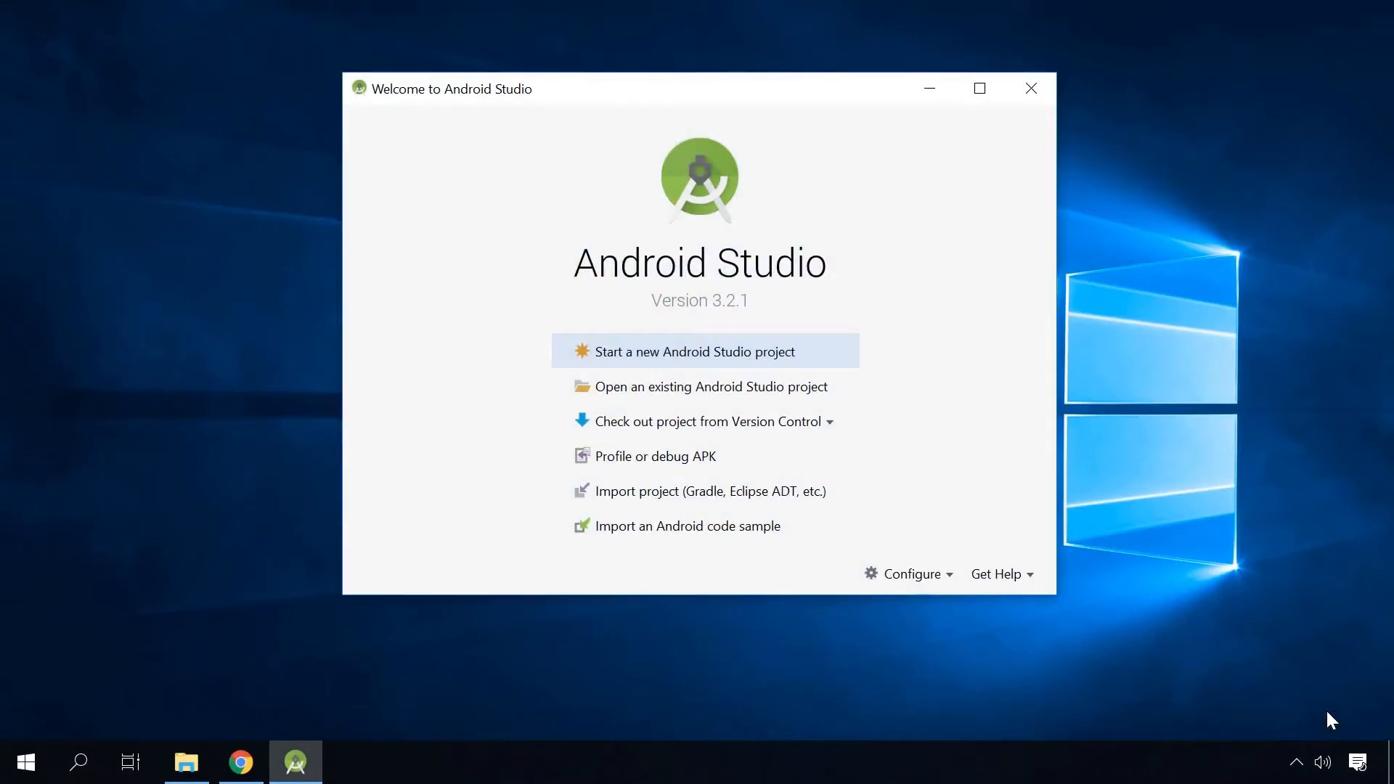
{"action": "mouse_move", "coordinate": [930, 87]}
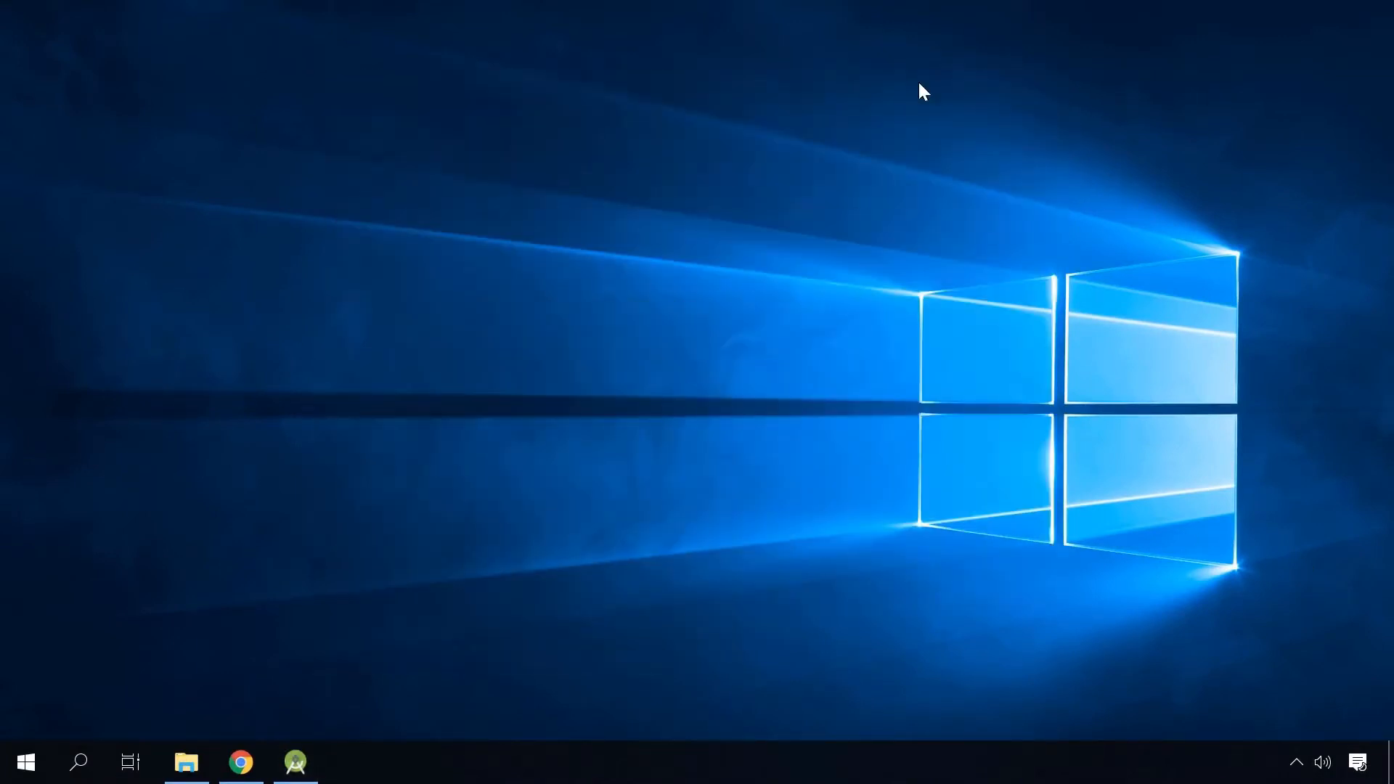
- In File Explorer, select the Sdk\platform-tools folder path in the address bar for copying
{"action": "left_click", "coordinate": [186, 761]}
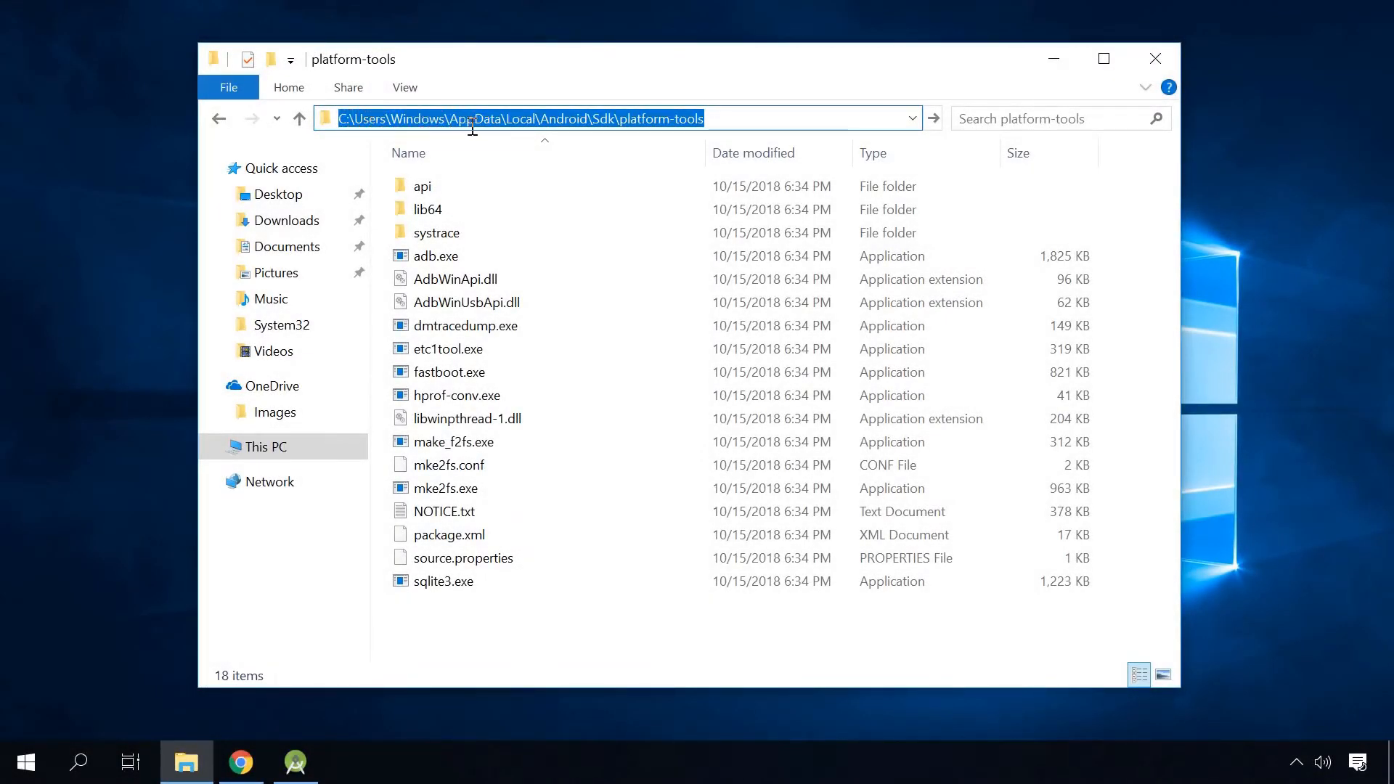
{"action": "mouse_move", "coordinate": [565, 117]}
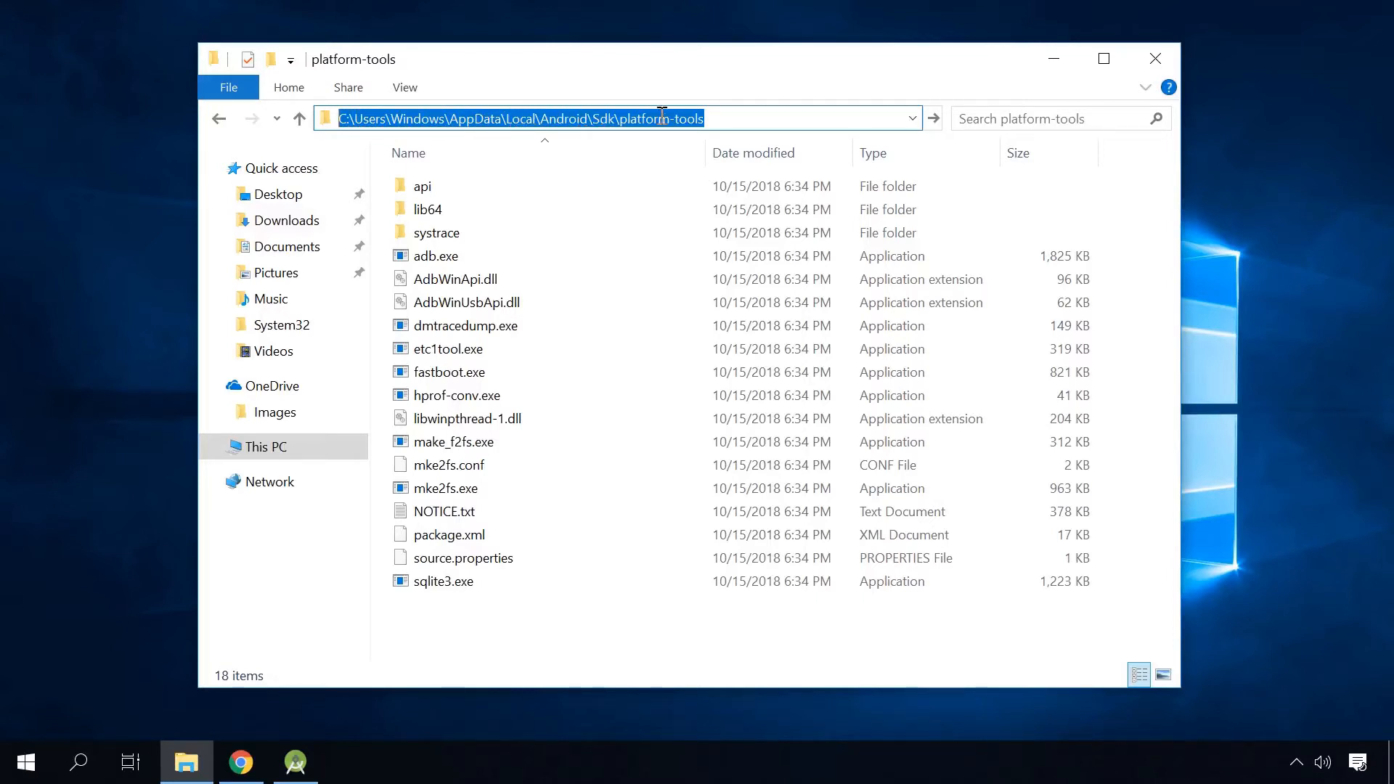
{"action": "left_click", "coordinate": [435, 256]}
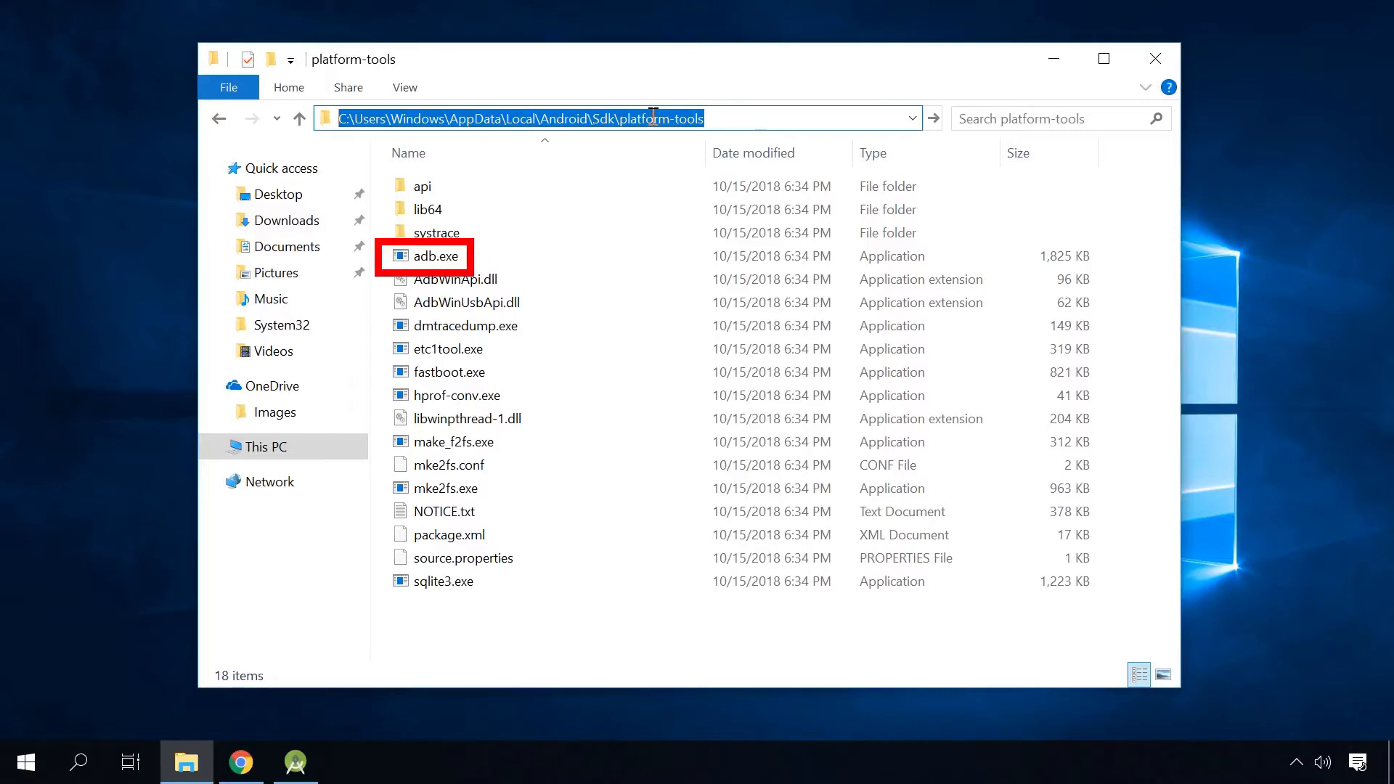
{"action": "right_click", "coordinate": [666, 118]}
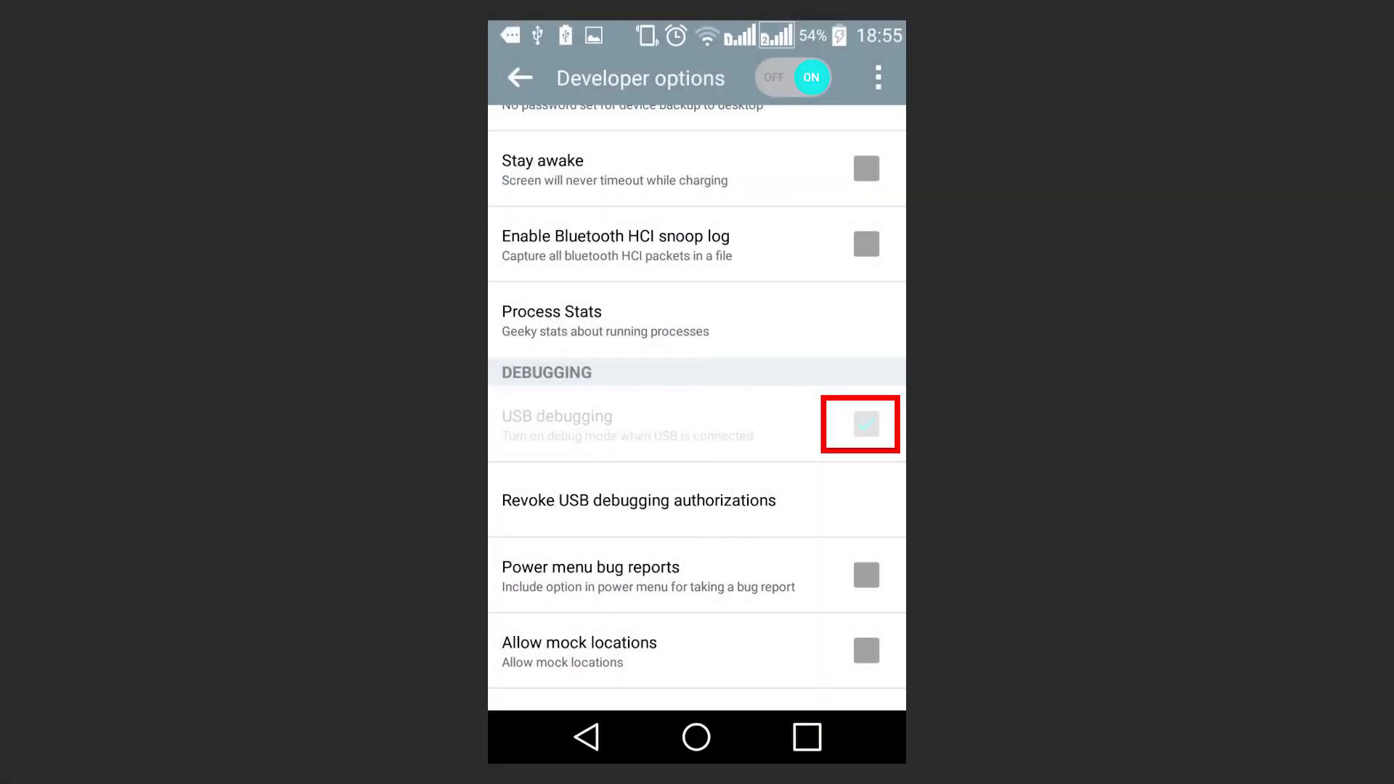
- Tick the USB debugging checkbox in the phone's Developer options
{"action": "left_click", "coordinate": [866, 424]}
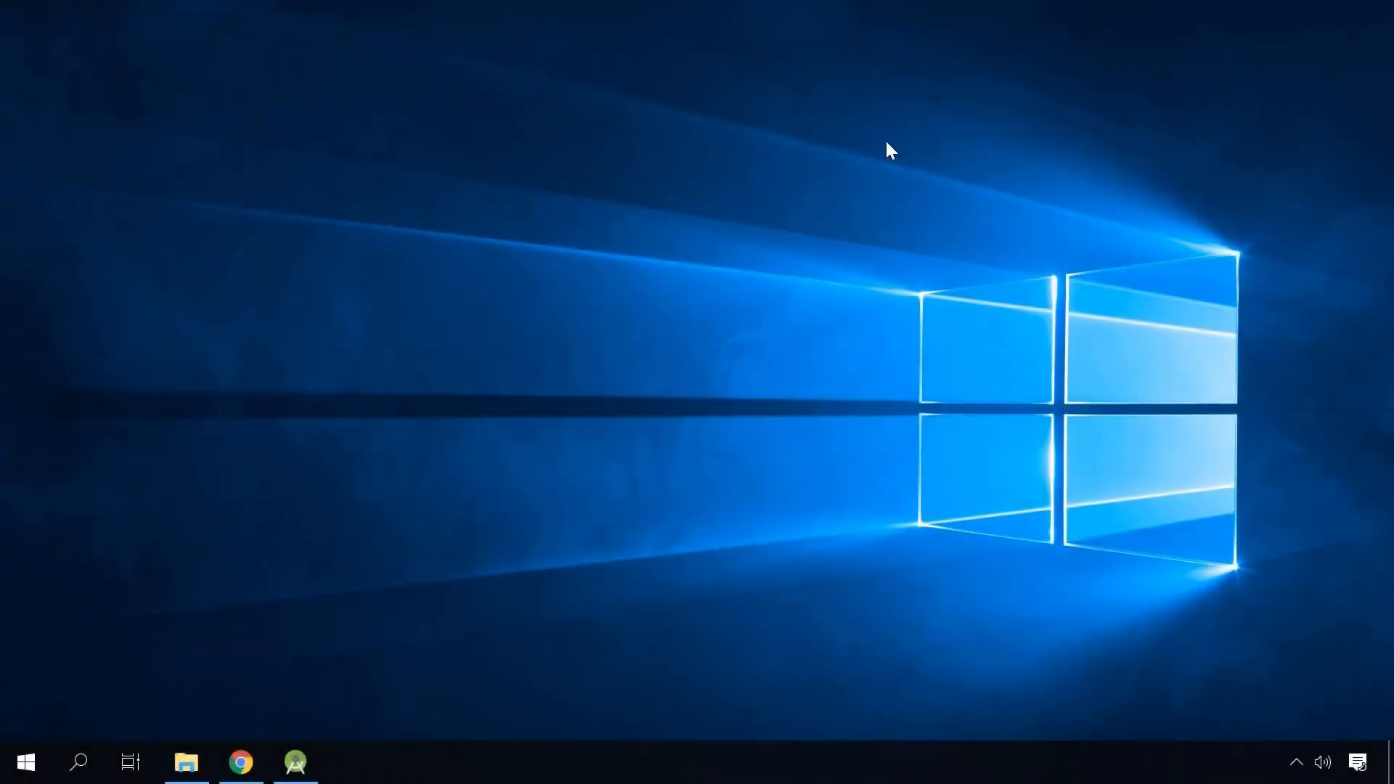
- Search cmd from Start and run Command Prompt as administrator, approving the UAC prompt
{"action": "left_click", "coordinate": [79, 762]}
{"action": "type", "text": "cmd"}
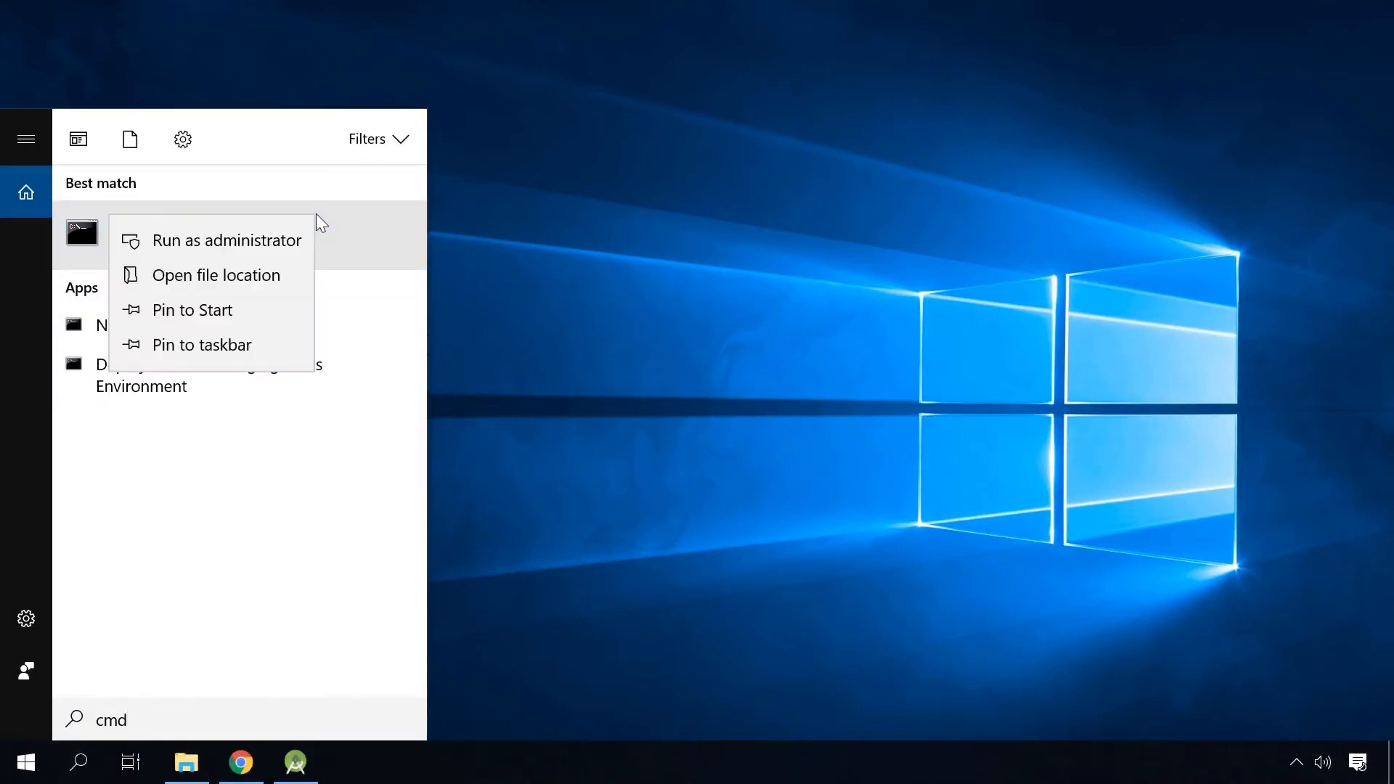
{"action": "left_click", "coordinate": [227, 241]}
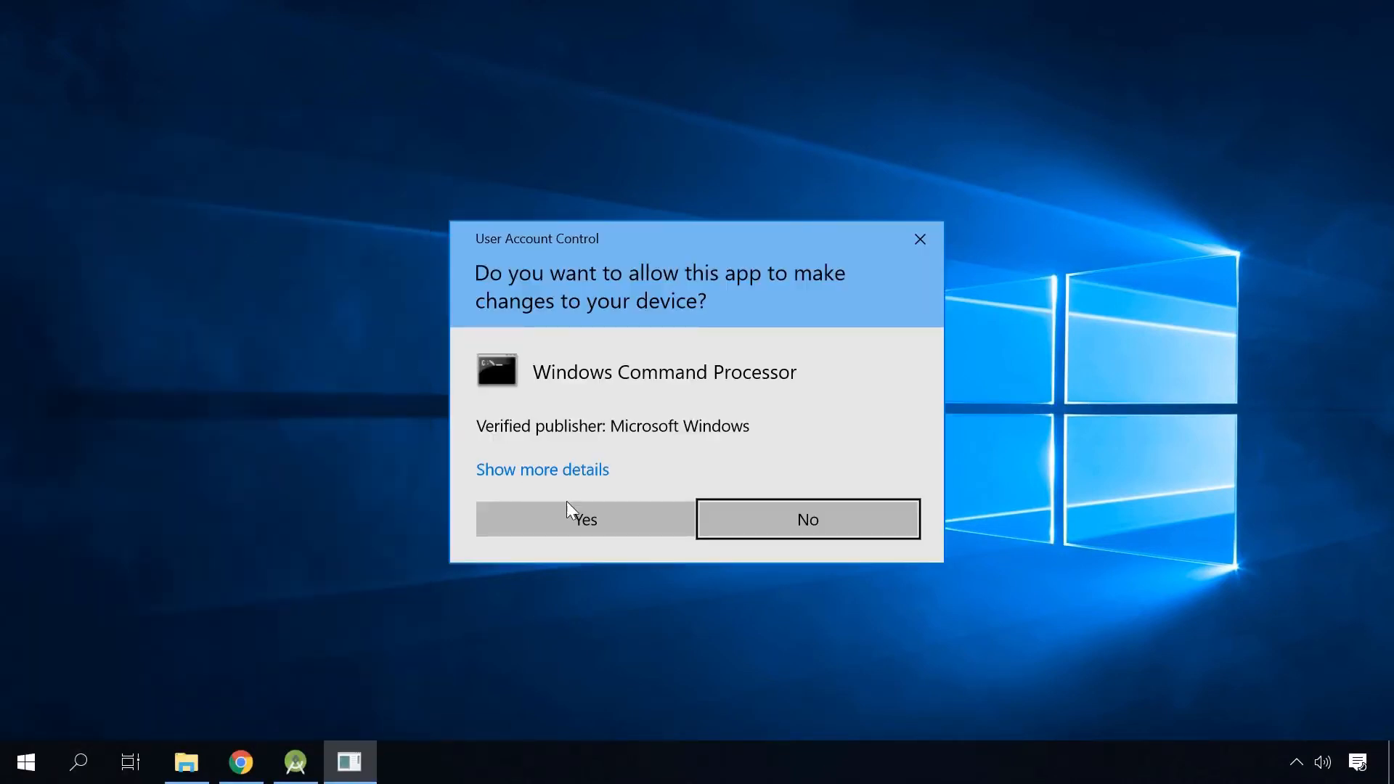
{"action": "left_click", "coordinate": [585, 518]}
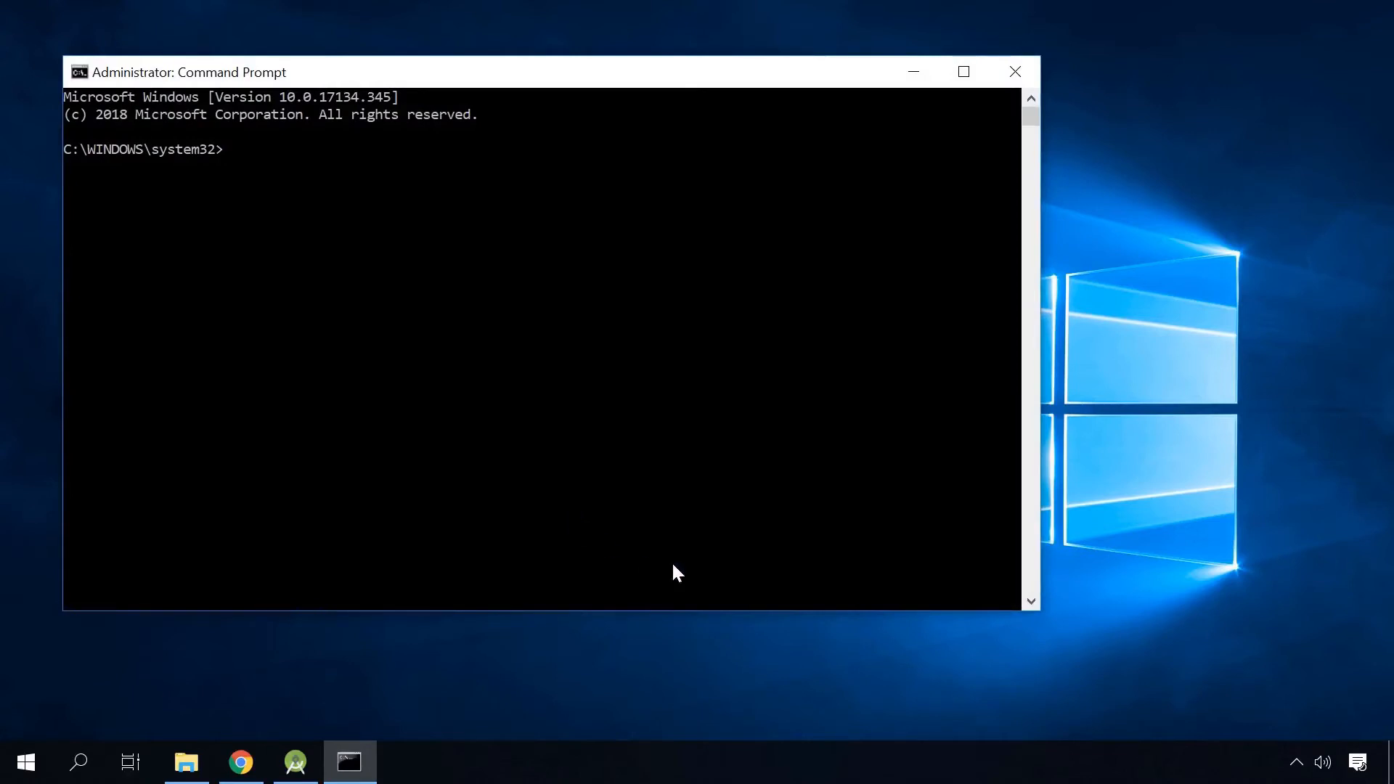
- cd into C:\Users\Windows\AppData\Local\Android\Sdk\platform-tools and run adb devices until the phone shows as 'device'
{"action": "type", "text": "cd C:\\Users\\Windows\\AppData\\Local\\Android\\Sdk\\platform-tools"}
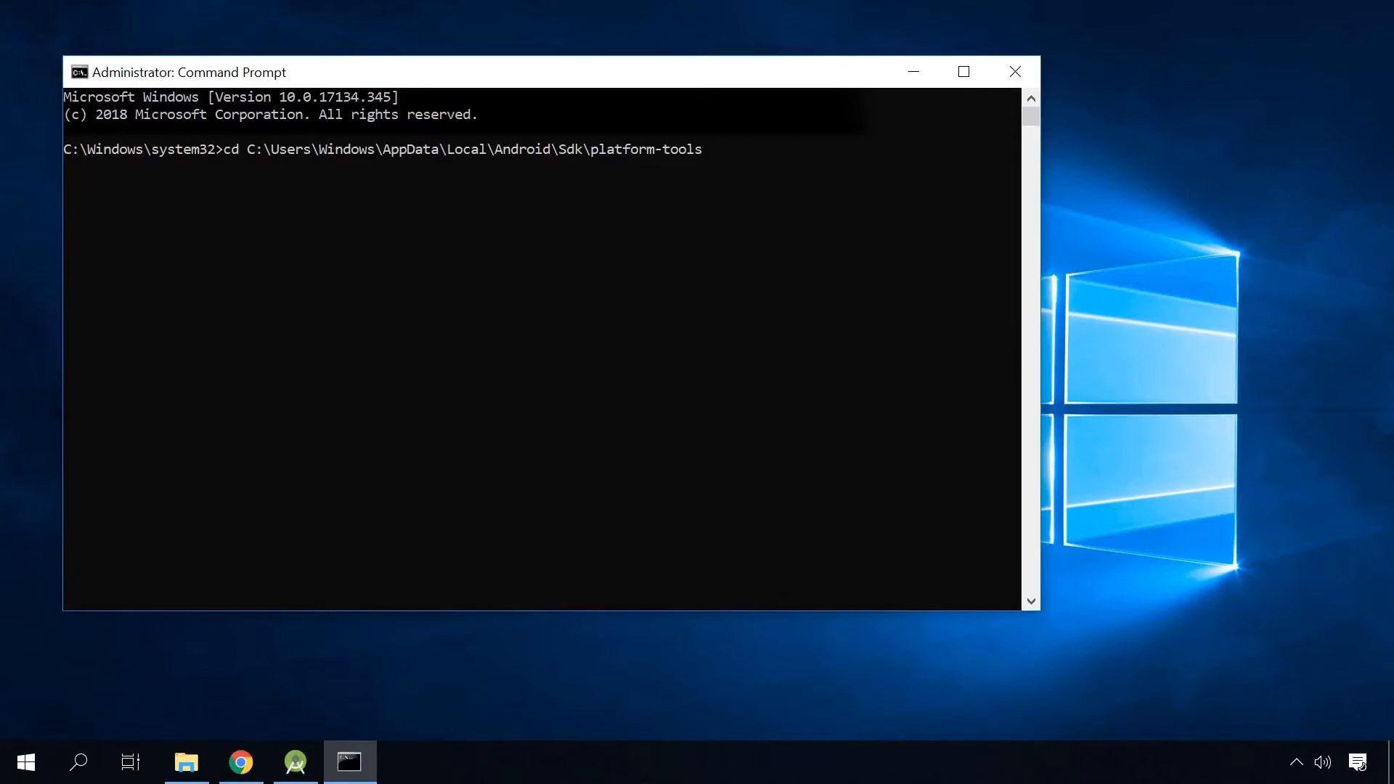
{"action": "key", "text": "Enter"}
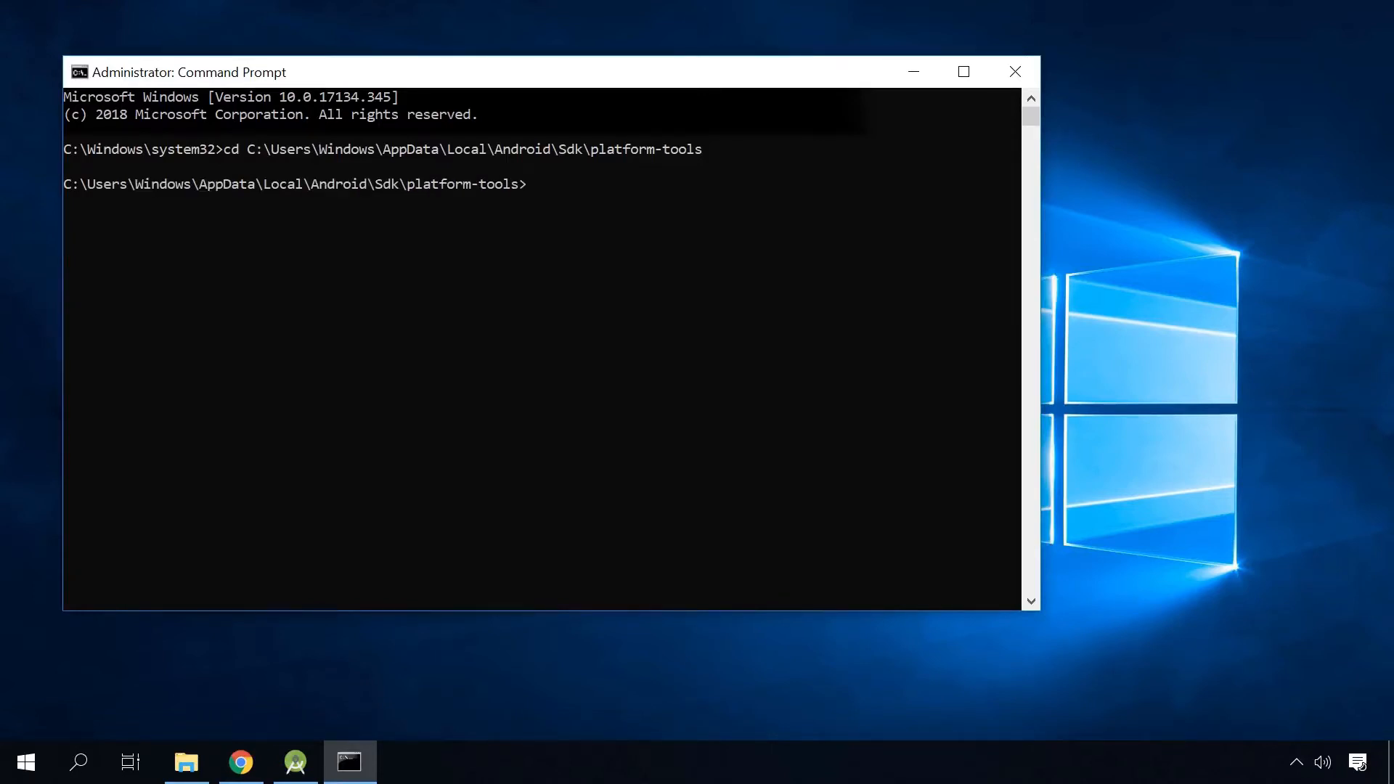
{"action": "type", "text": "adb devices"}
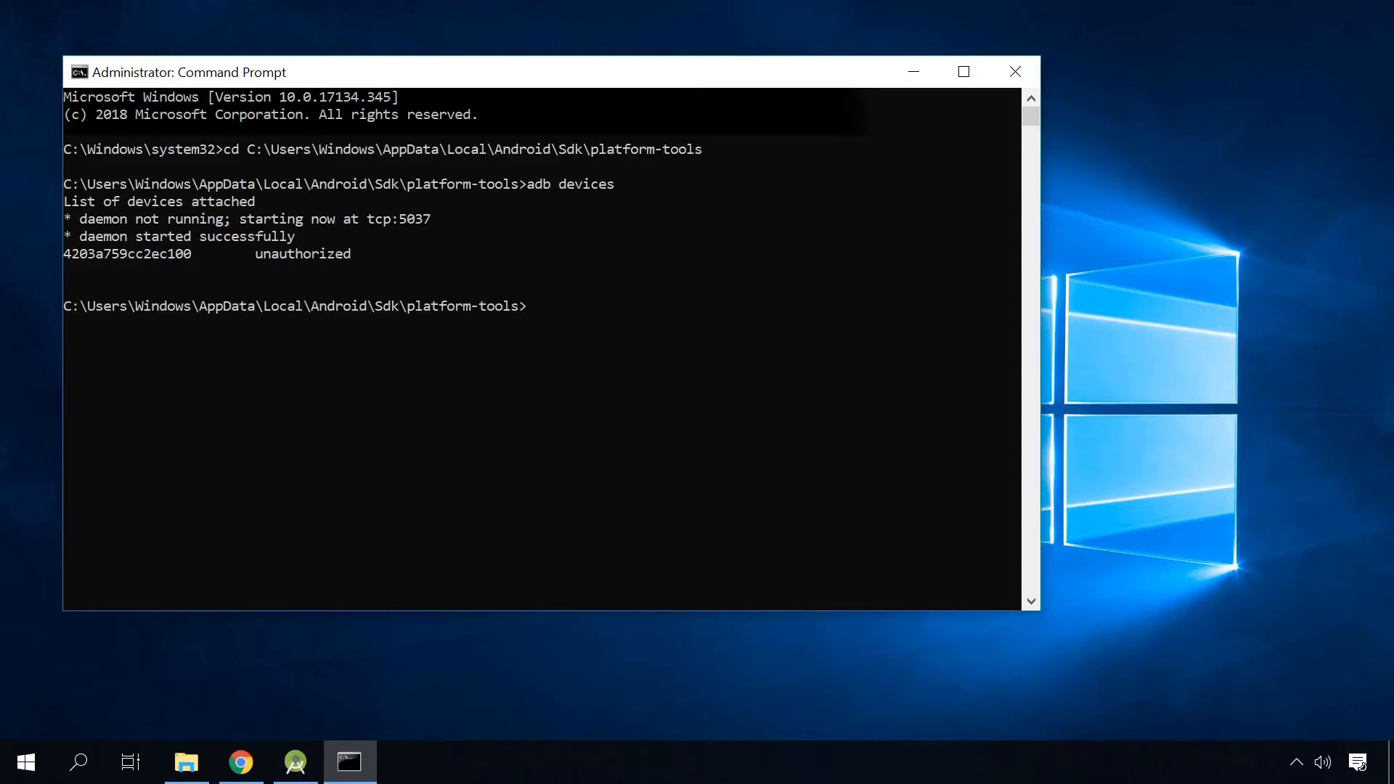
{"action": "type", "text": "adb devices"}
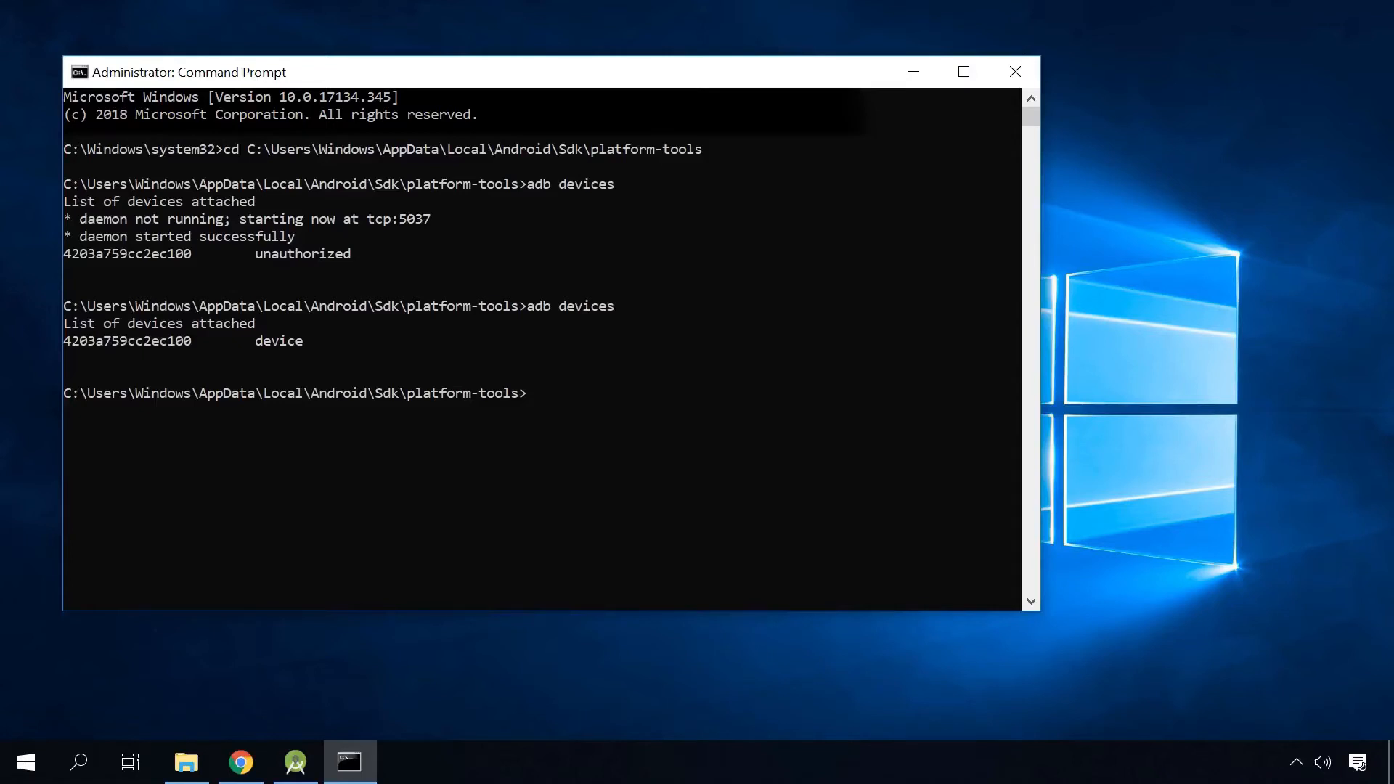
- Start adb shell on the phone and gain root with su
{"action": "type", "text": "adb shell"}
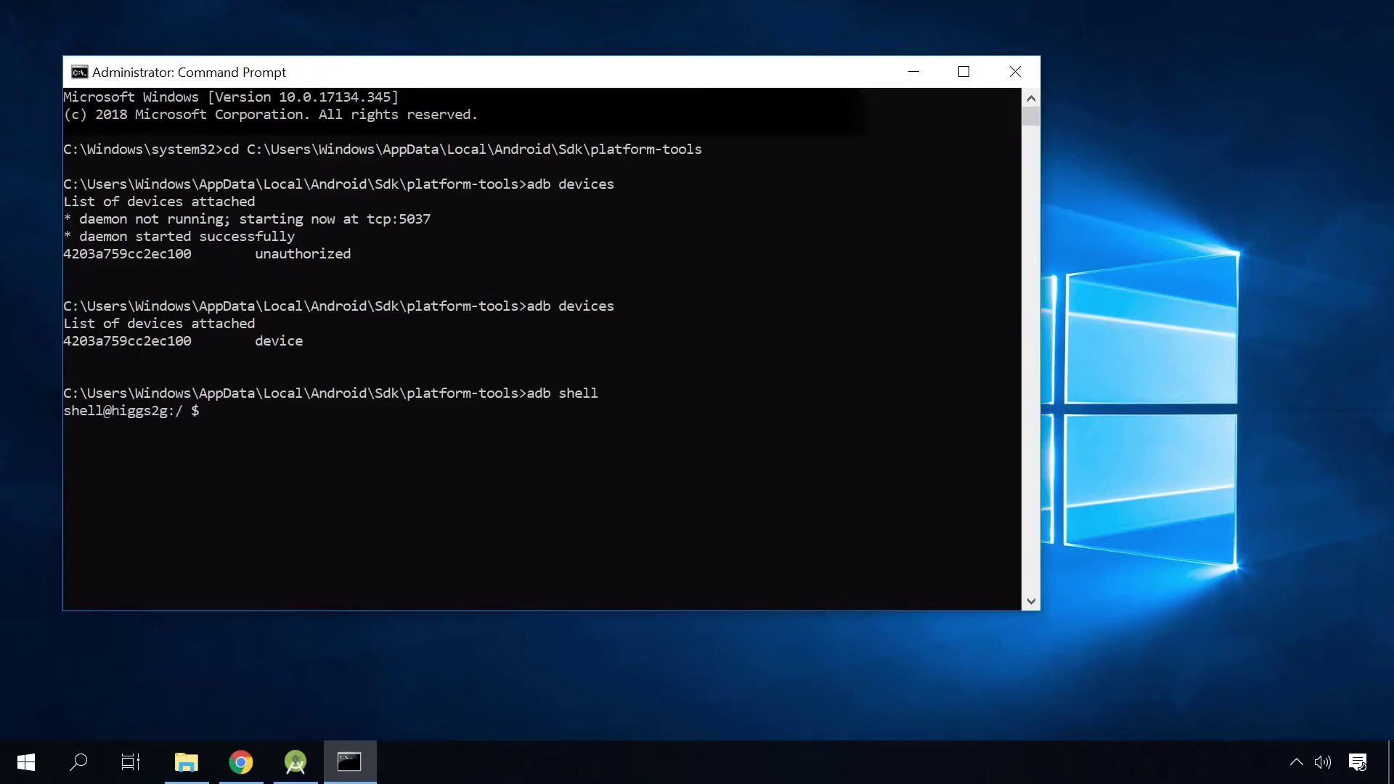
{"action": "type", "text": "su"}
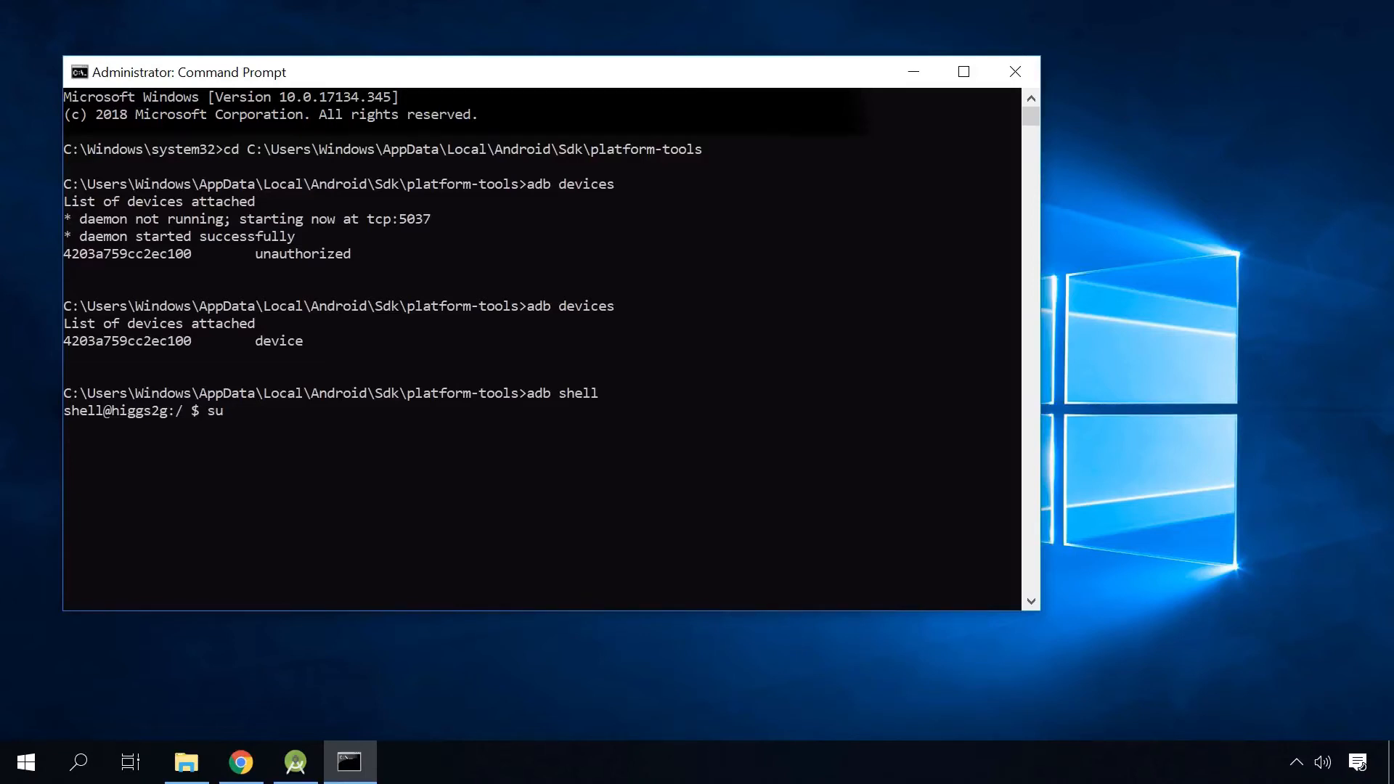
{"action": "key", "text": "Enter"}
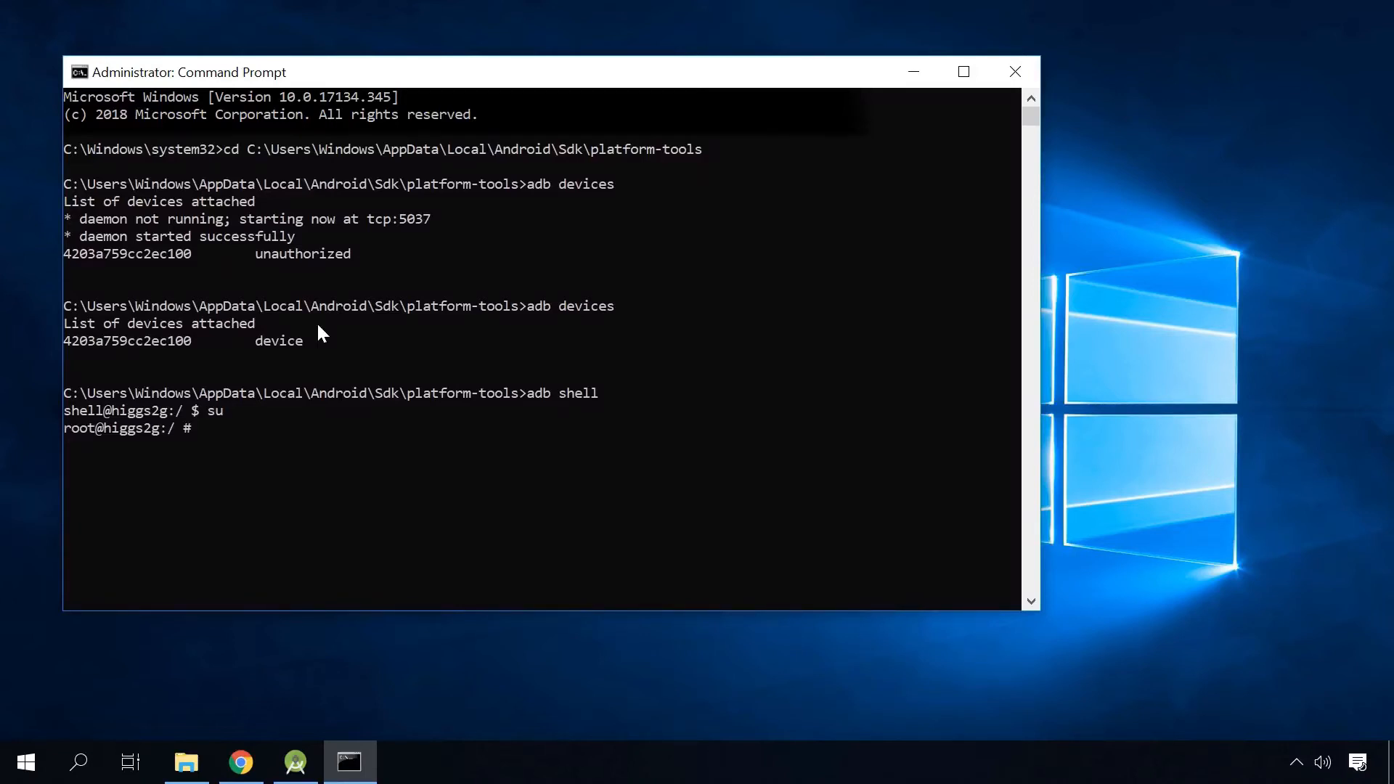
- Delete /data/system/locksettings.db and .db-wal as root and reboot the phone
{"action": "type", "text": "rm /data/system/locksettings.db"}
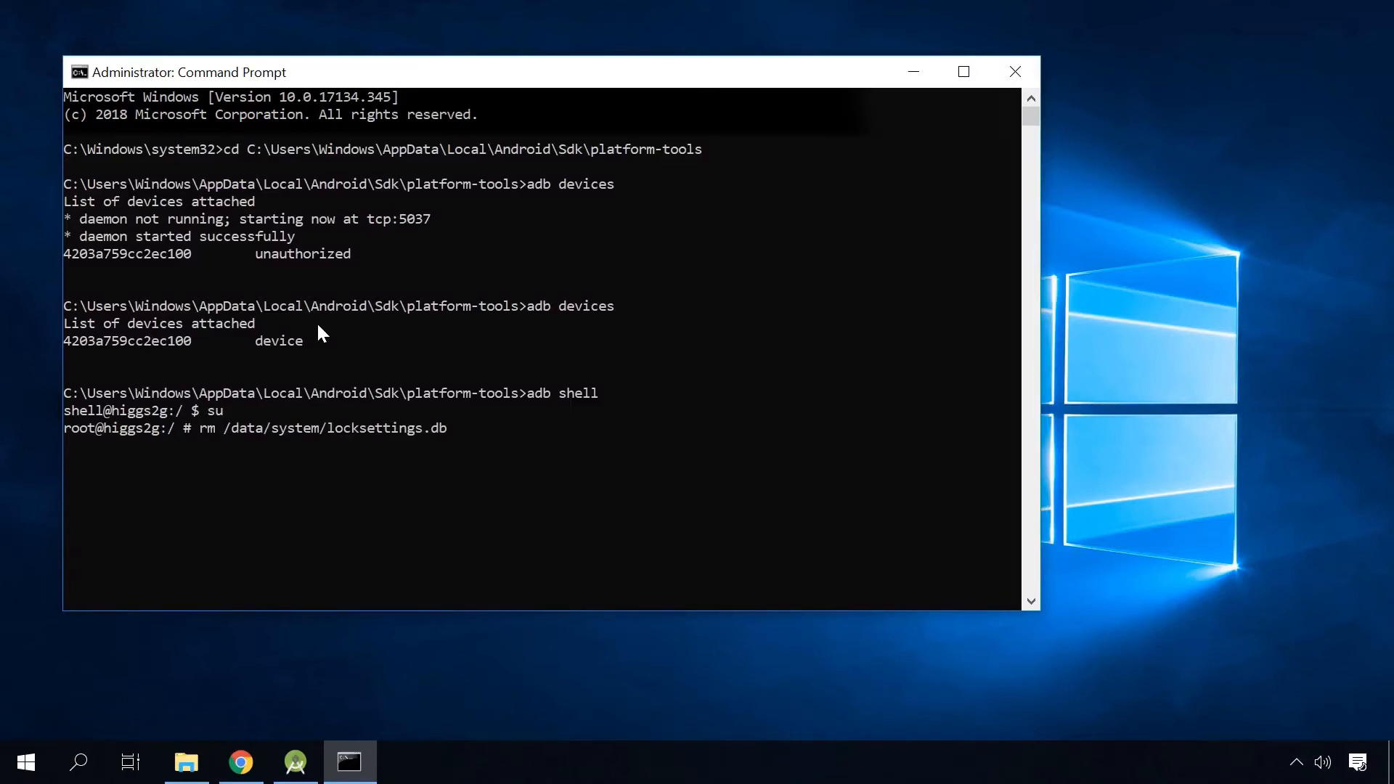
{"action": "key", "text": "Enter"}
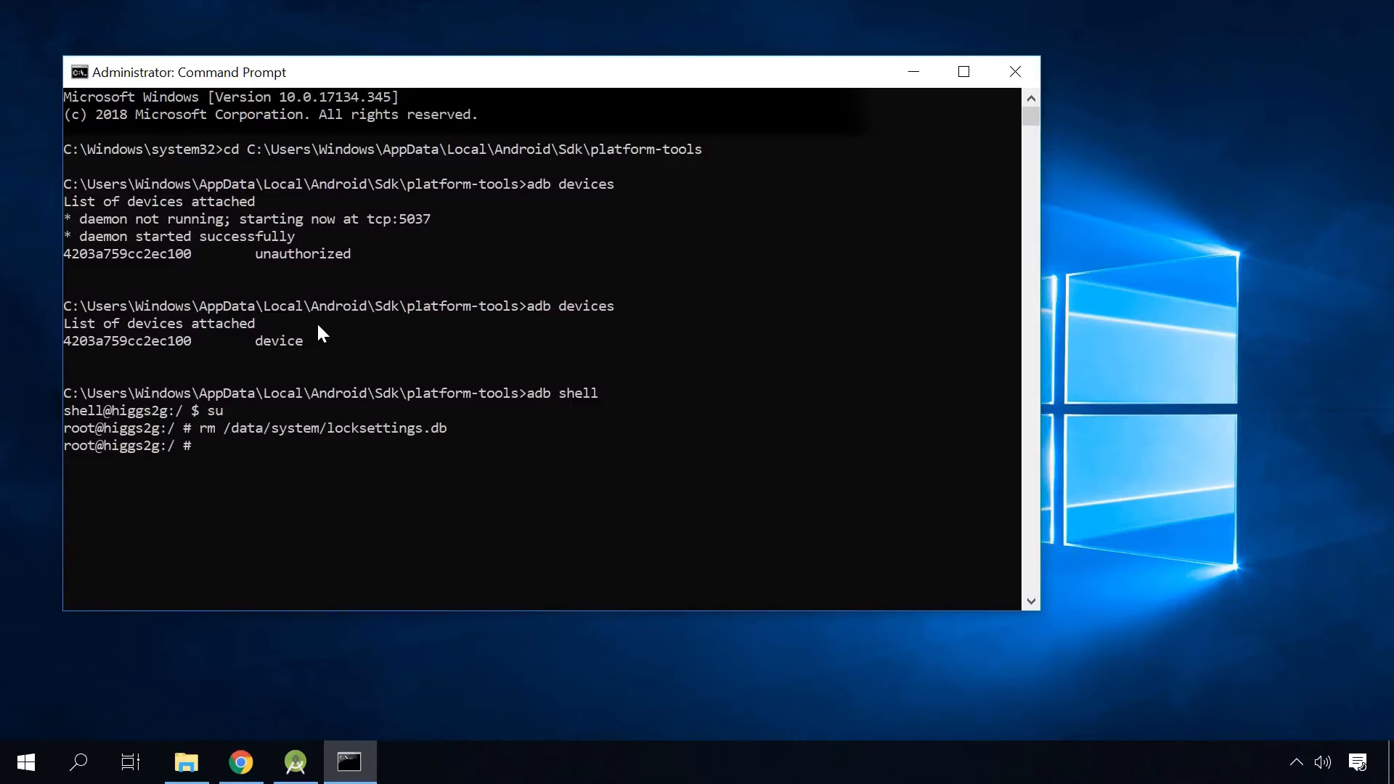
{"action": "type", "text": "rm /data/system/locksettings.db-wal"}
{"action": "type", "text": "rm /data/system/locksettings.db-shm"}
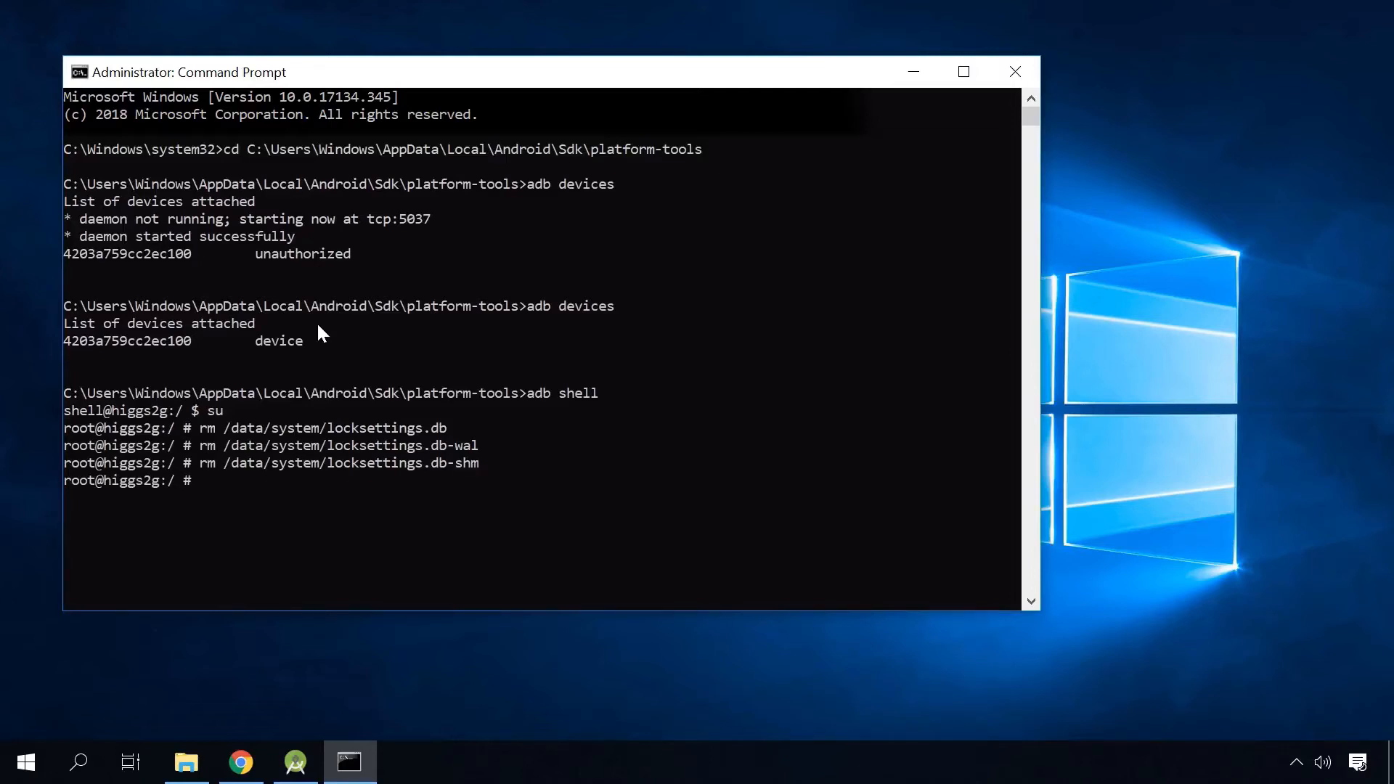
{"action": "type", "text": "reboot"}
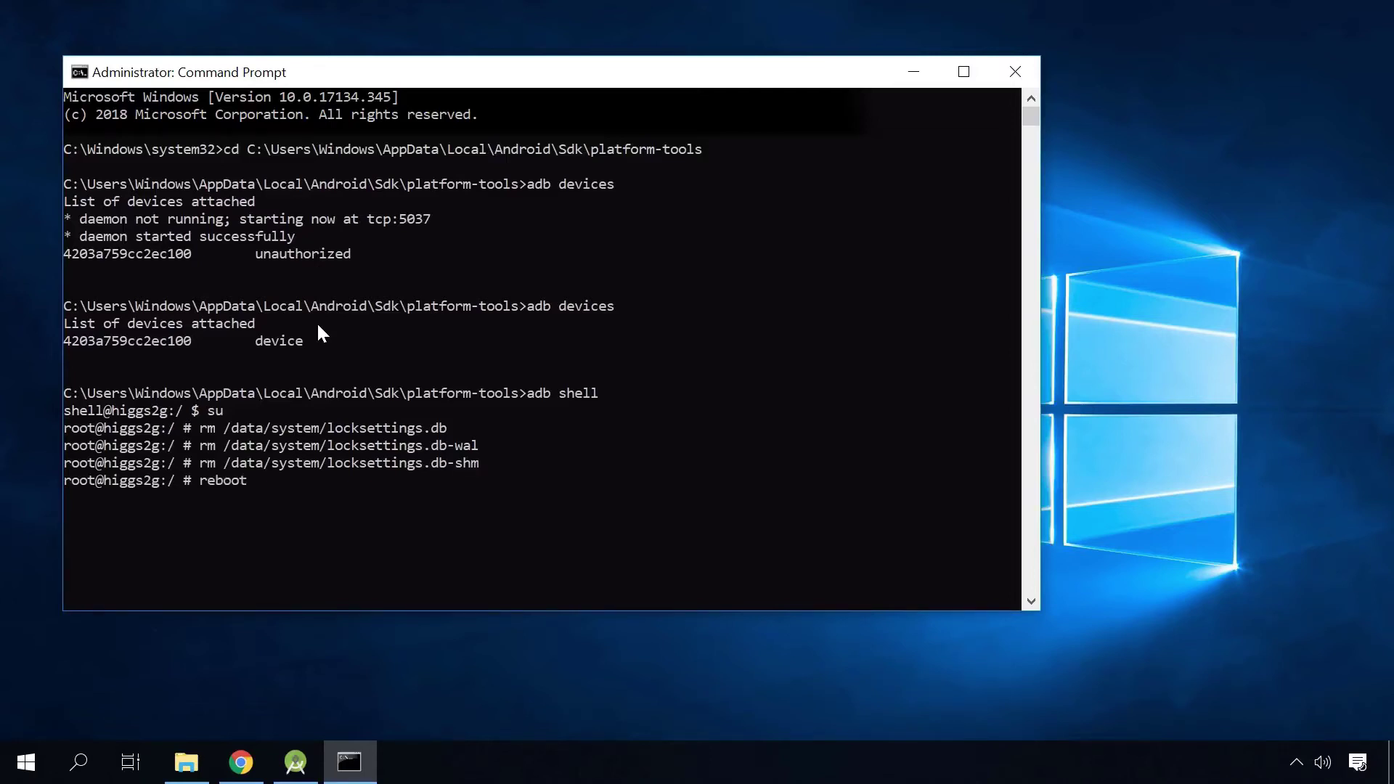